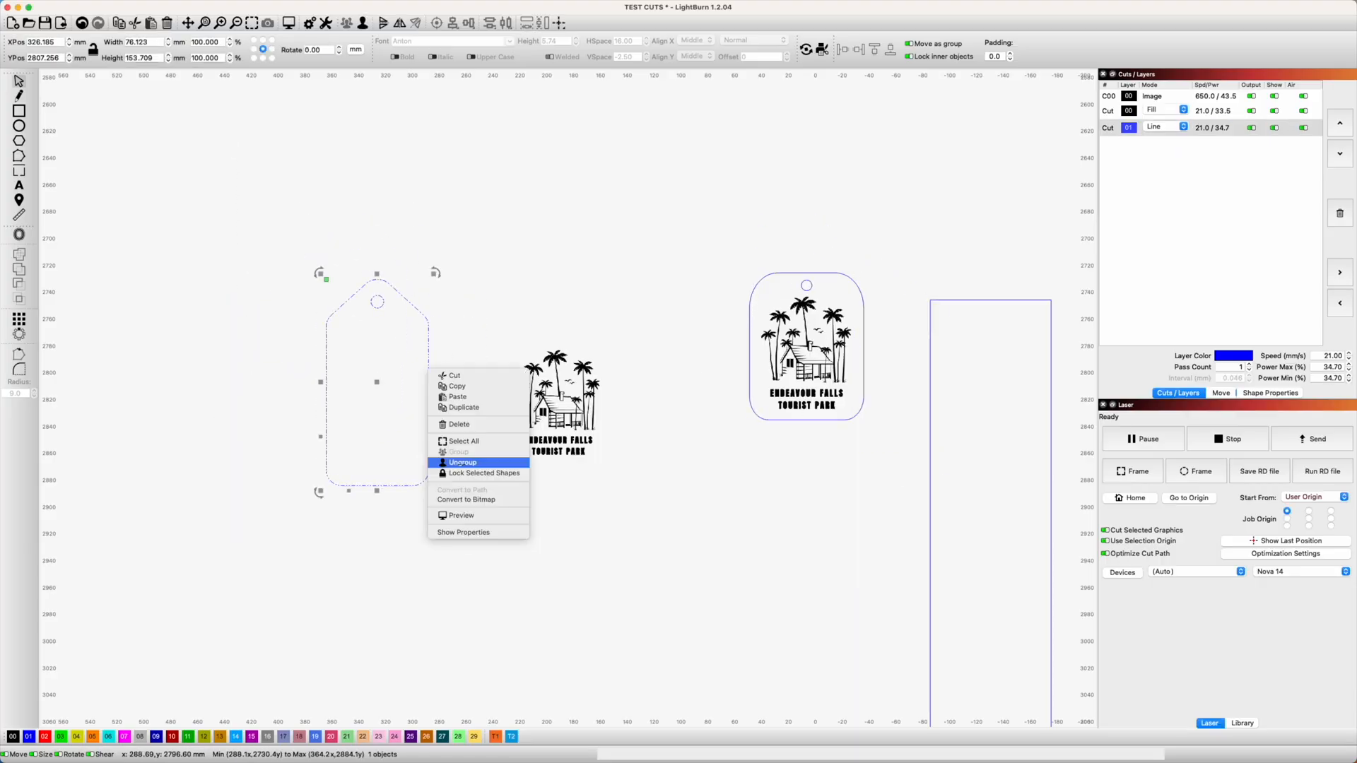
Ungroup the tag, switch its lettering to DIN Condensed and rotate it 90°
{"action": "left_click", "coordinate": [462, 462]}
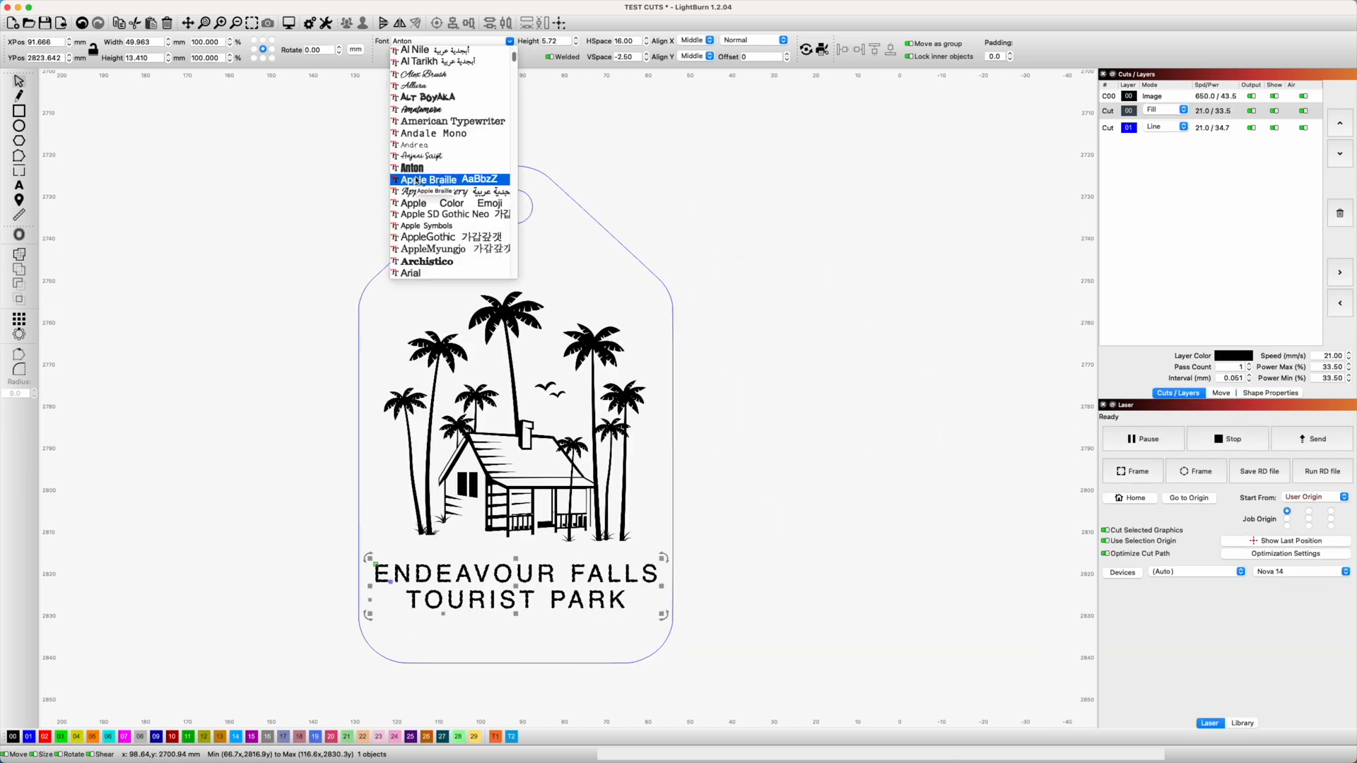
{"action": "scroll", "scroll_direction": "down", "scroll_amount": 3}
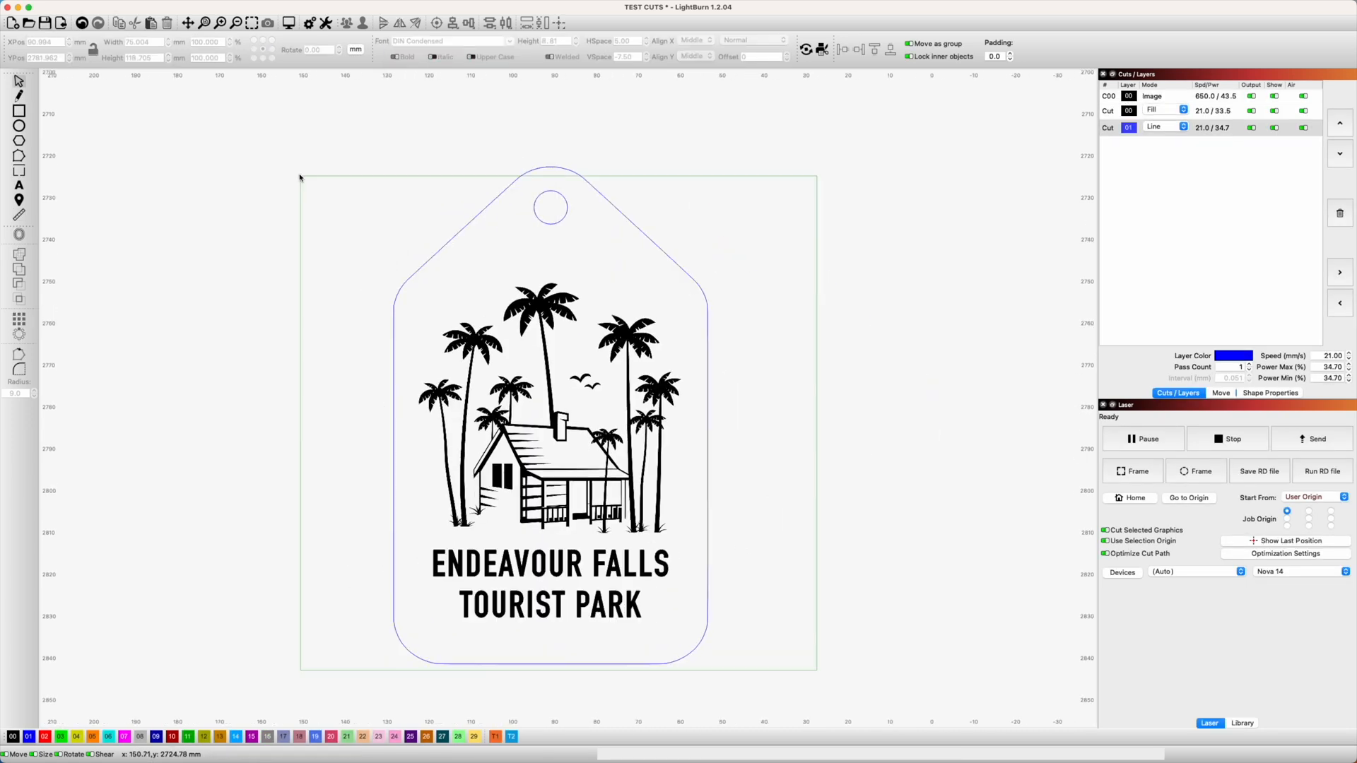
{"action": "left_click", "coordinate": [78, 6]}
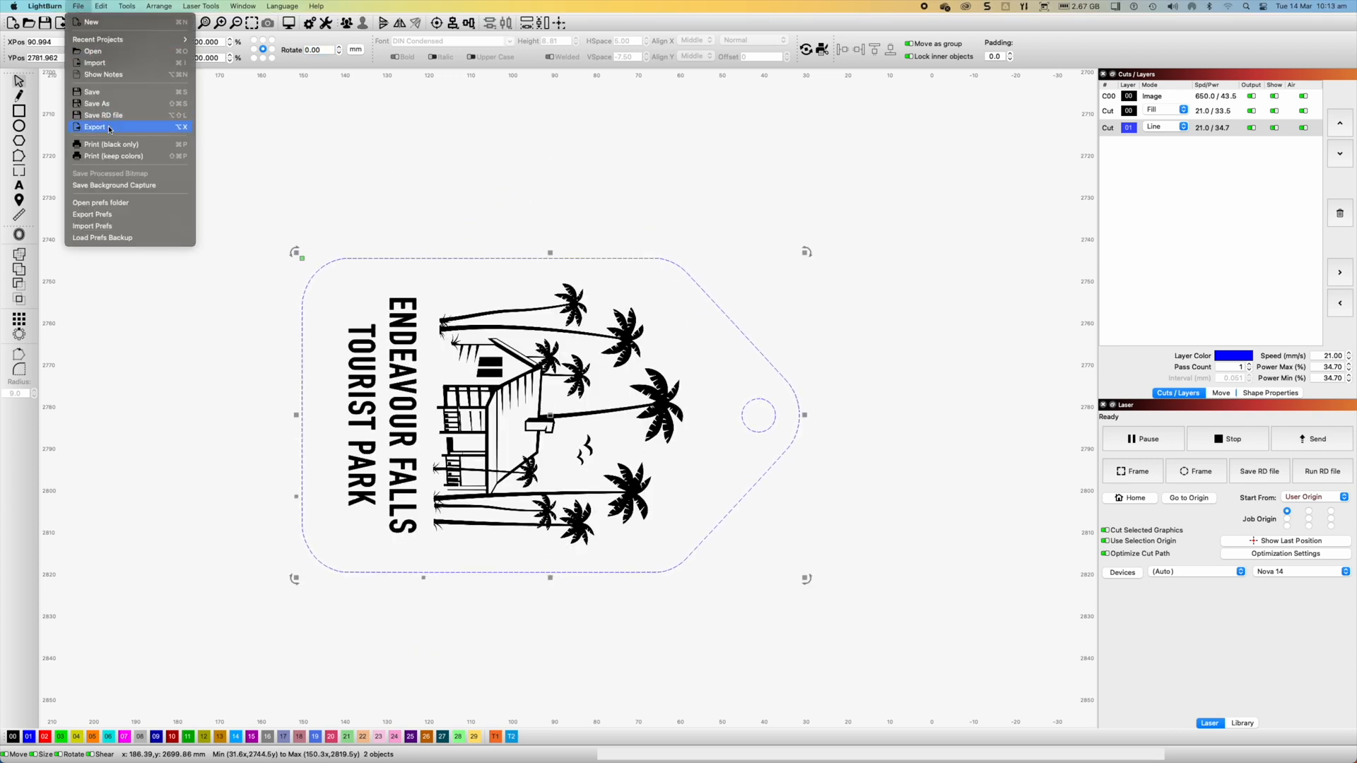
Export the tag vectors as the SVG file 'Keyring Shape' in the KEY SVG folder
{"action": "left_click", "coordinate": [94, 128]}
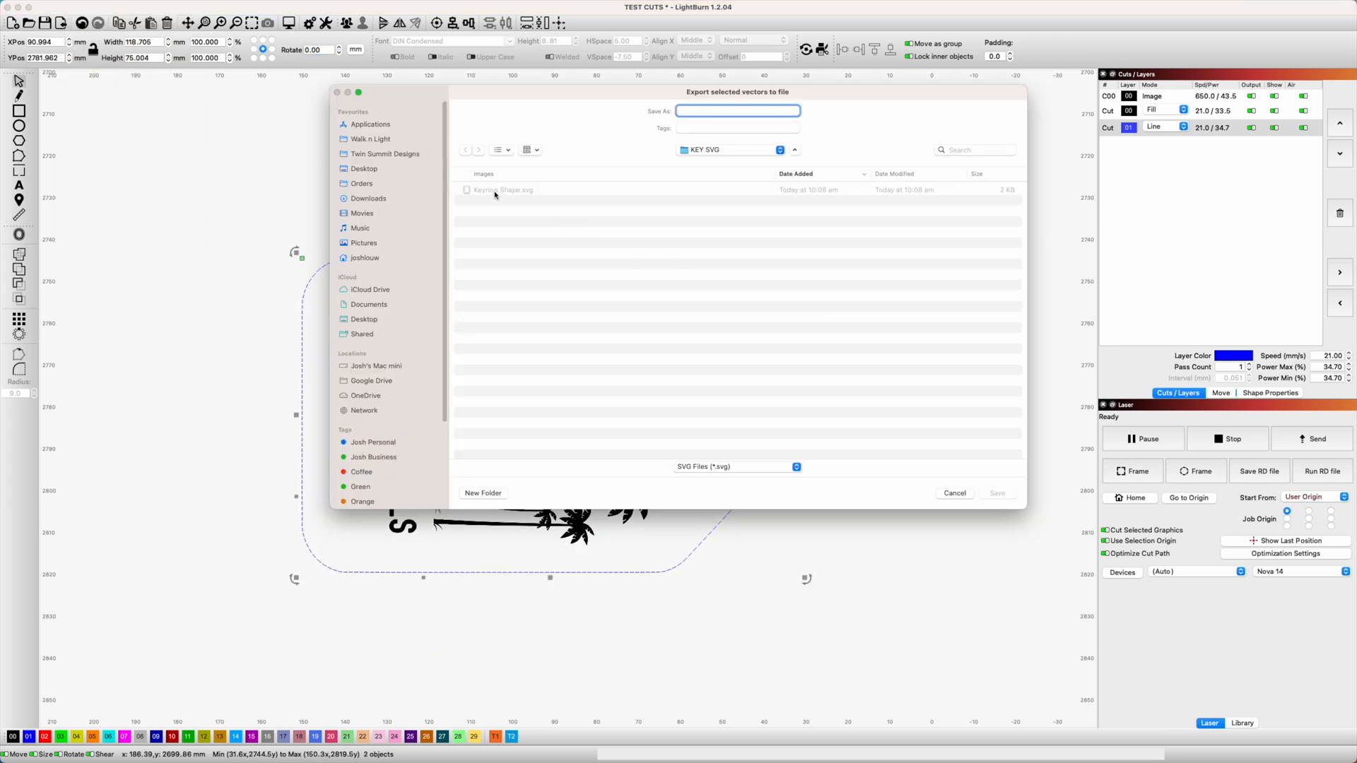
{"action": "type", "text": "Keyring Shape"}
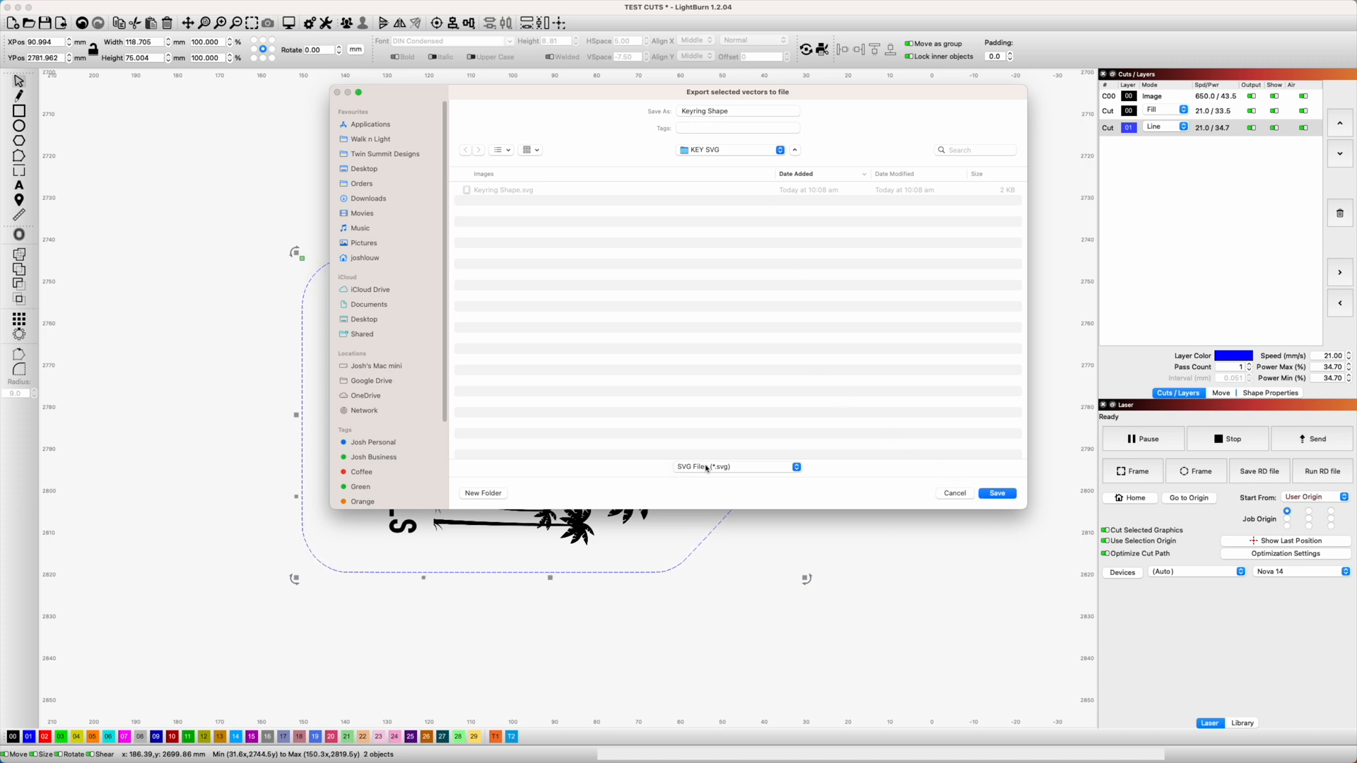
{"action": "left_click", "coordinate": [996, 493]}
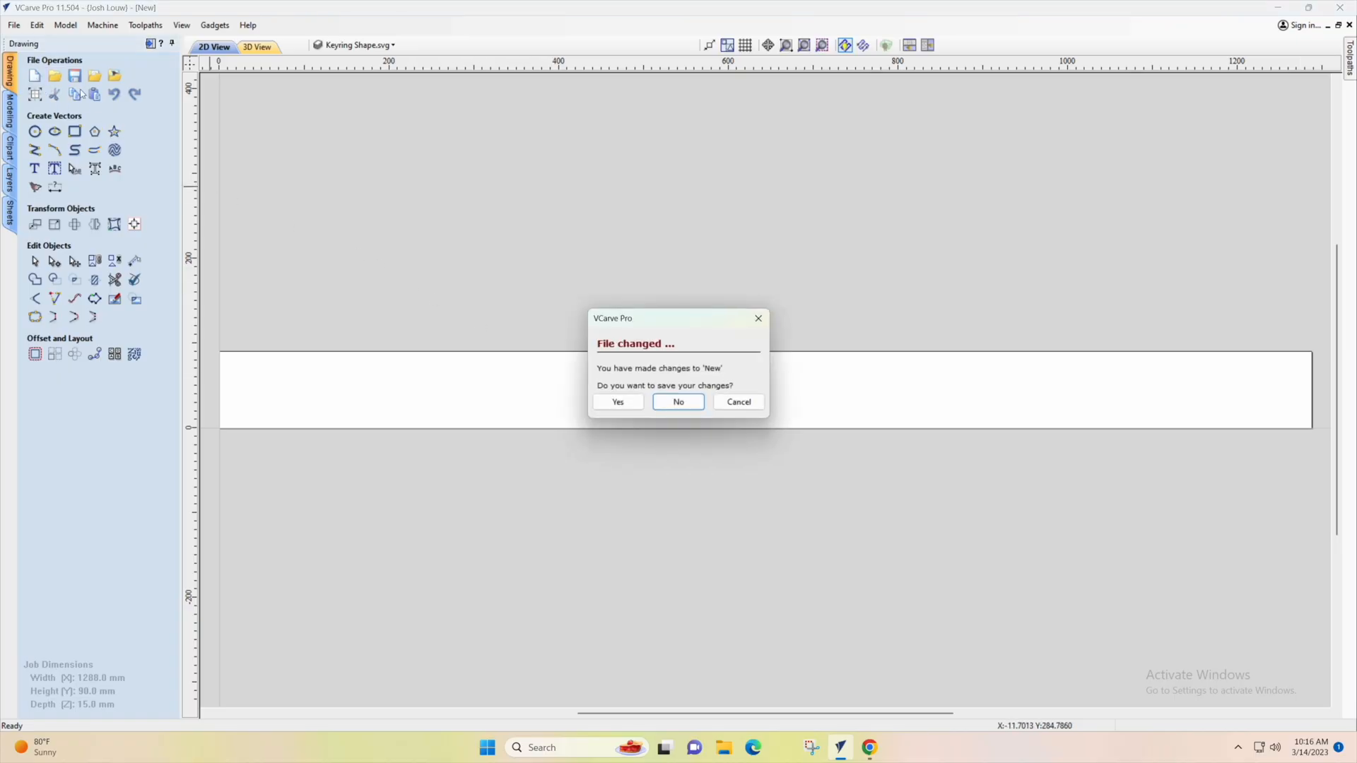
Discard the old job and create a 1288 × 90 × 15 mm single-sided job
{"action": "left_click", "coordinate": [678, 401]}
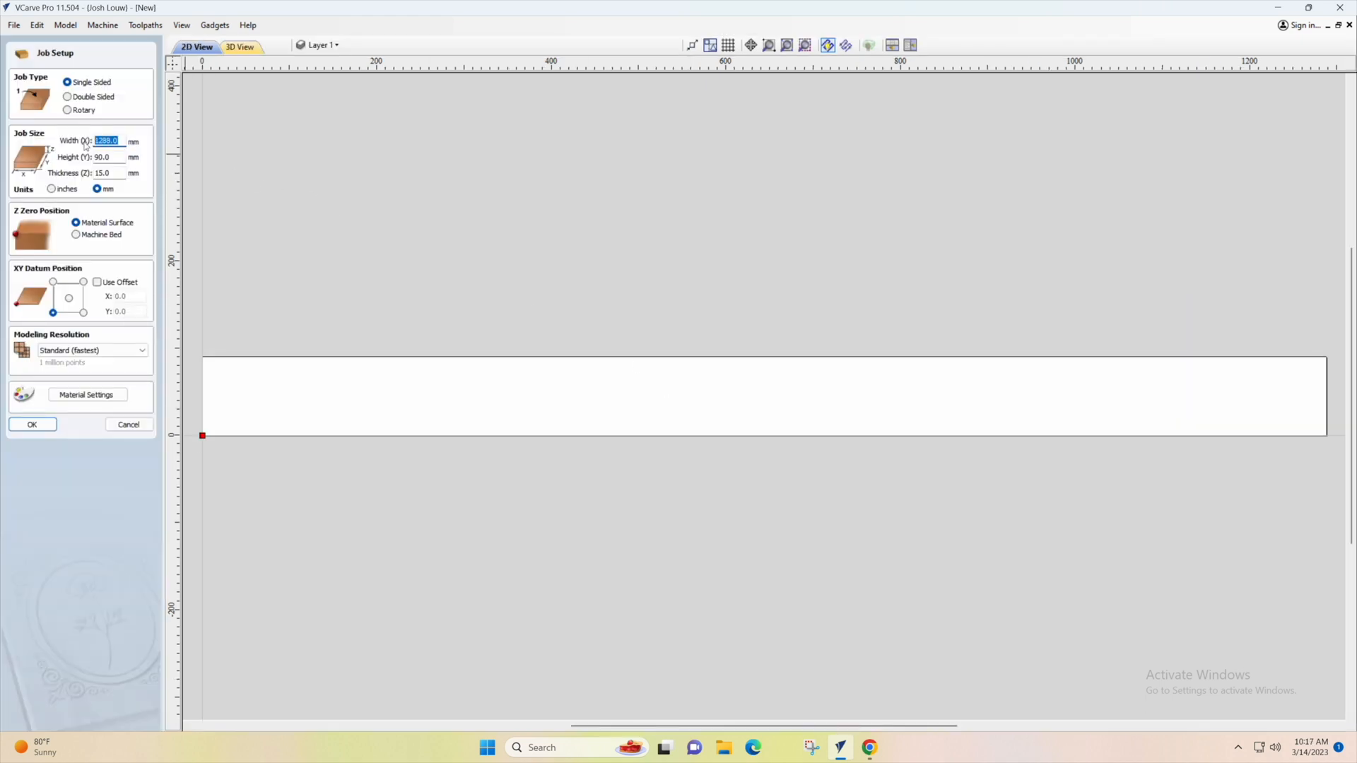
{"action": "left_click", "coordinate": [101, 157]}
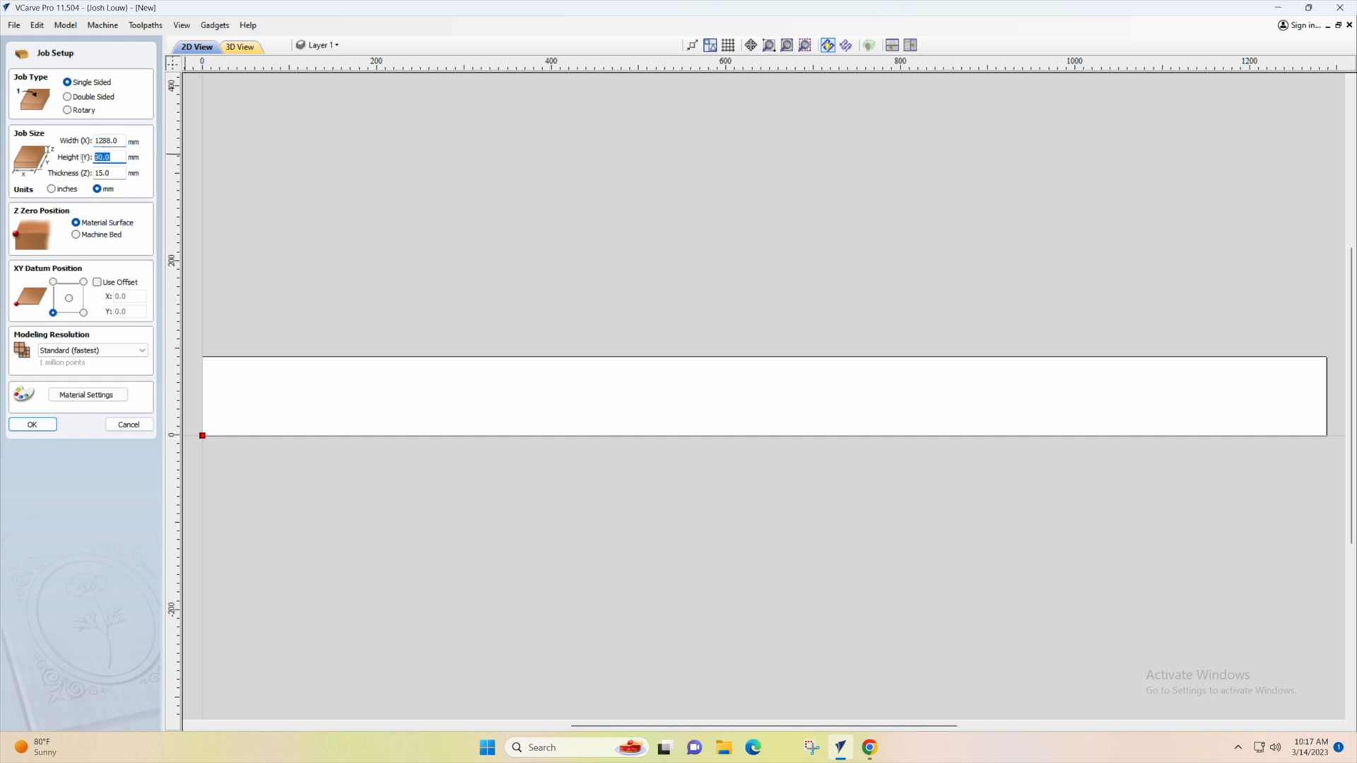
{"action": "left_click", "coordinate": [101, 172]}
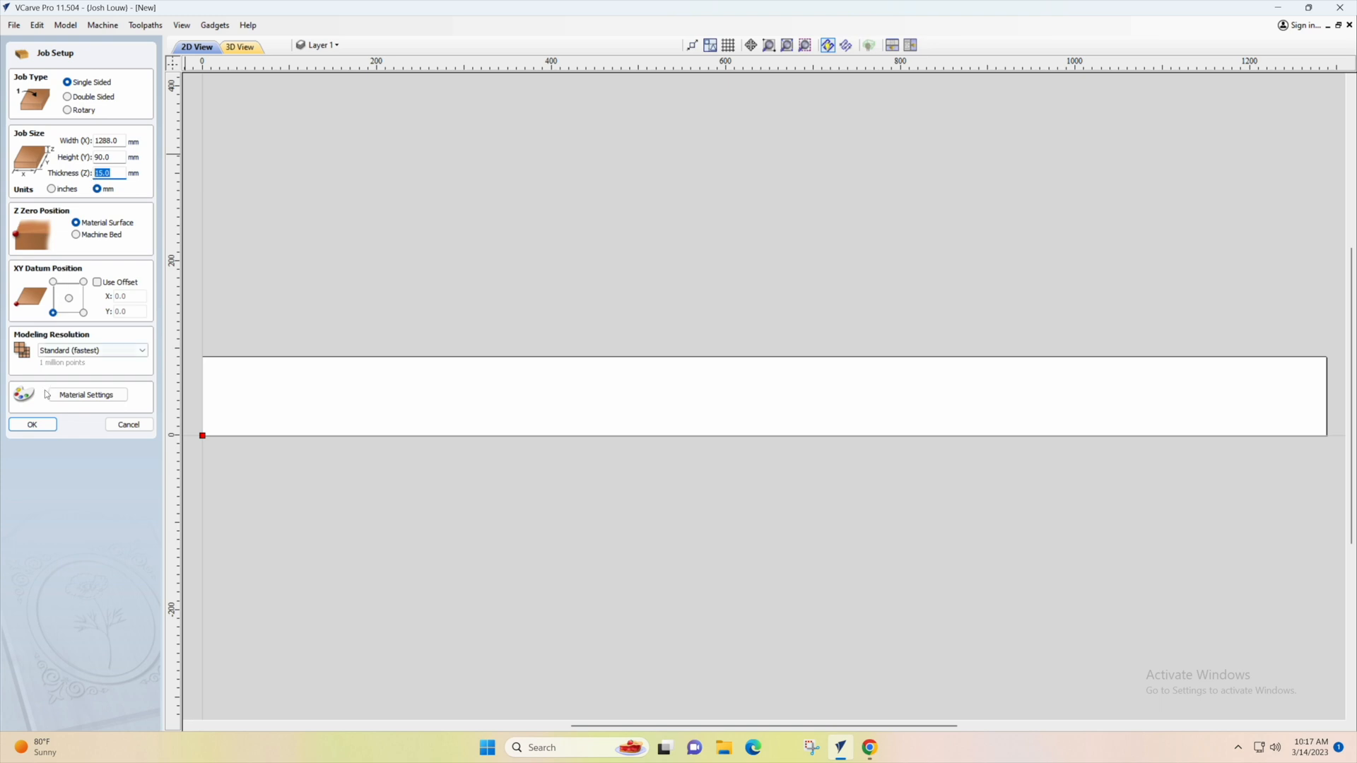
{"action": "left_click", "coordinate": [32, 425]}
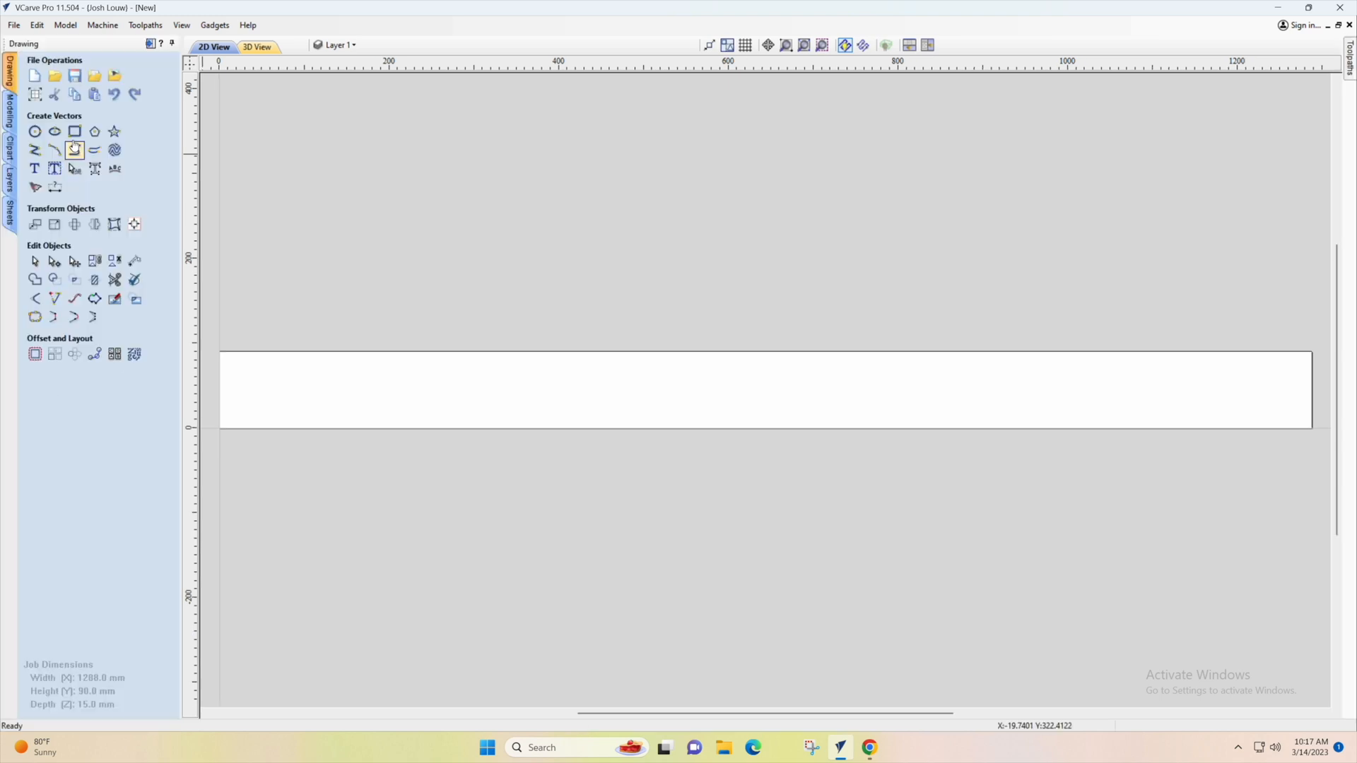
Import the Keyring Shape SVG, centre it, and move the tag to the stock's left end
{"action": "left_click", "coordinate": [13, 24]}
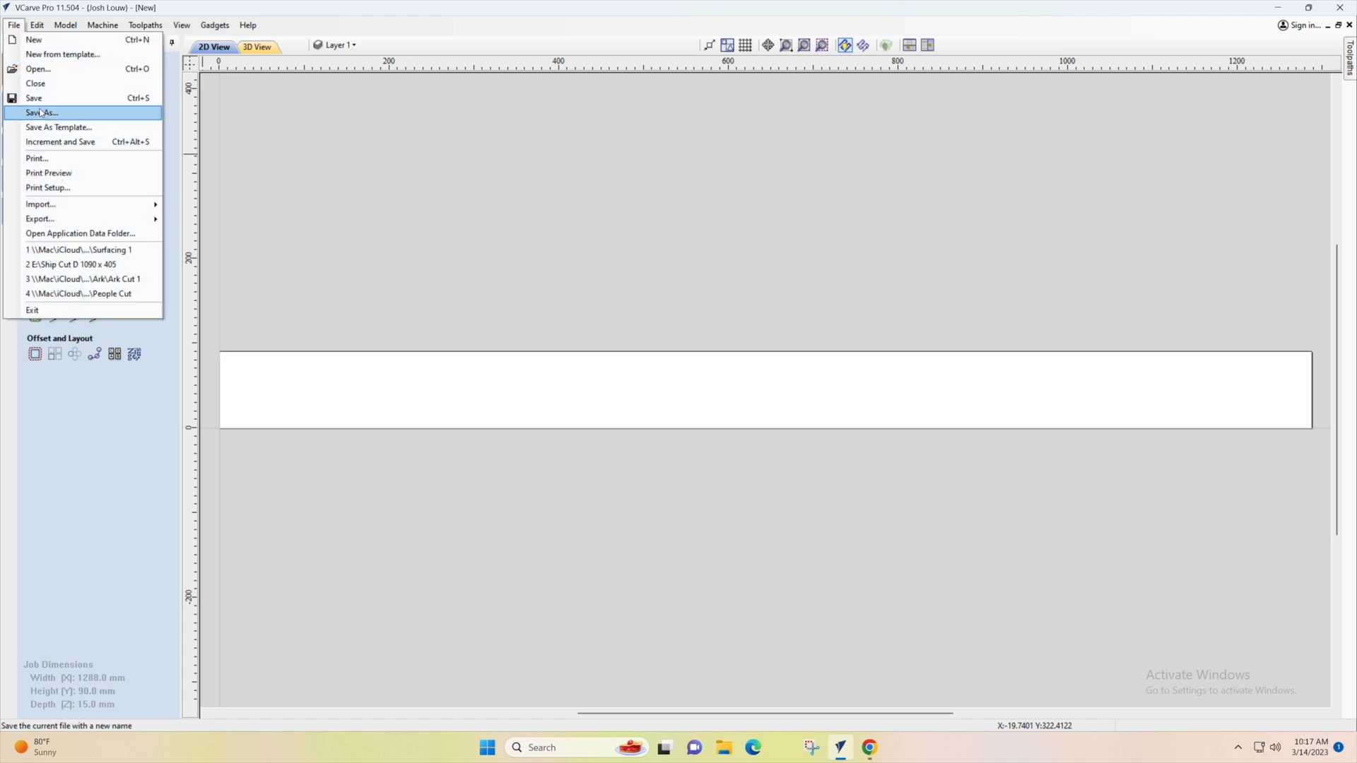
{"action": "mouse_move", "coordinate": [41, 204]}
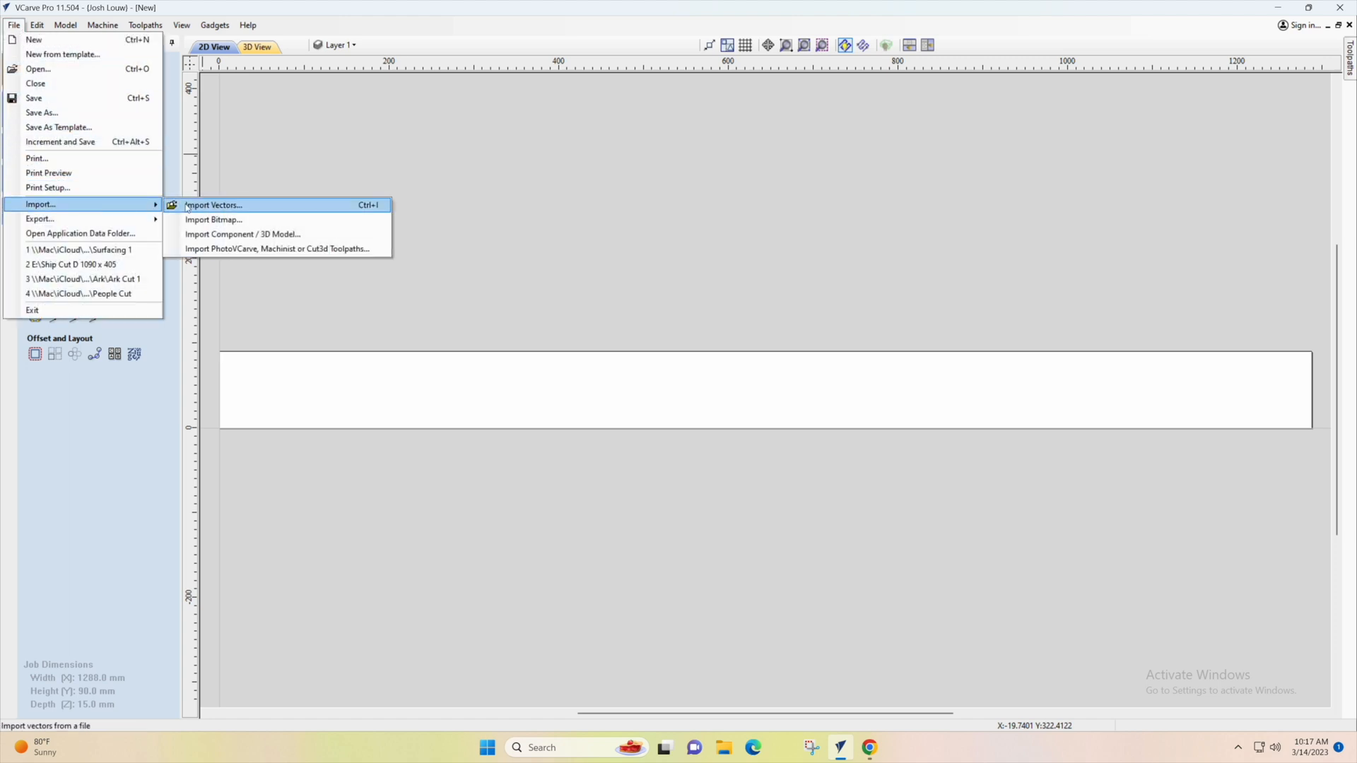
{"action": "left_click", "coordinate": [212, 205]}
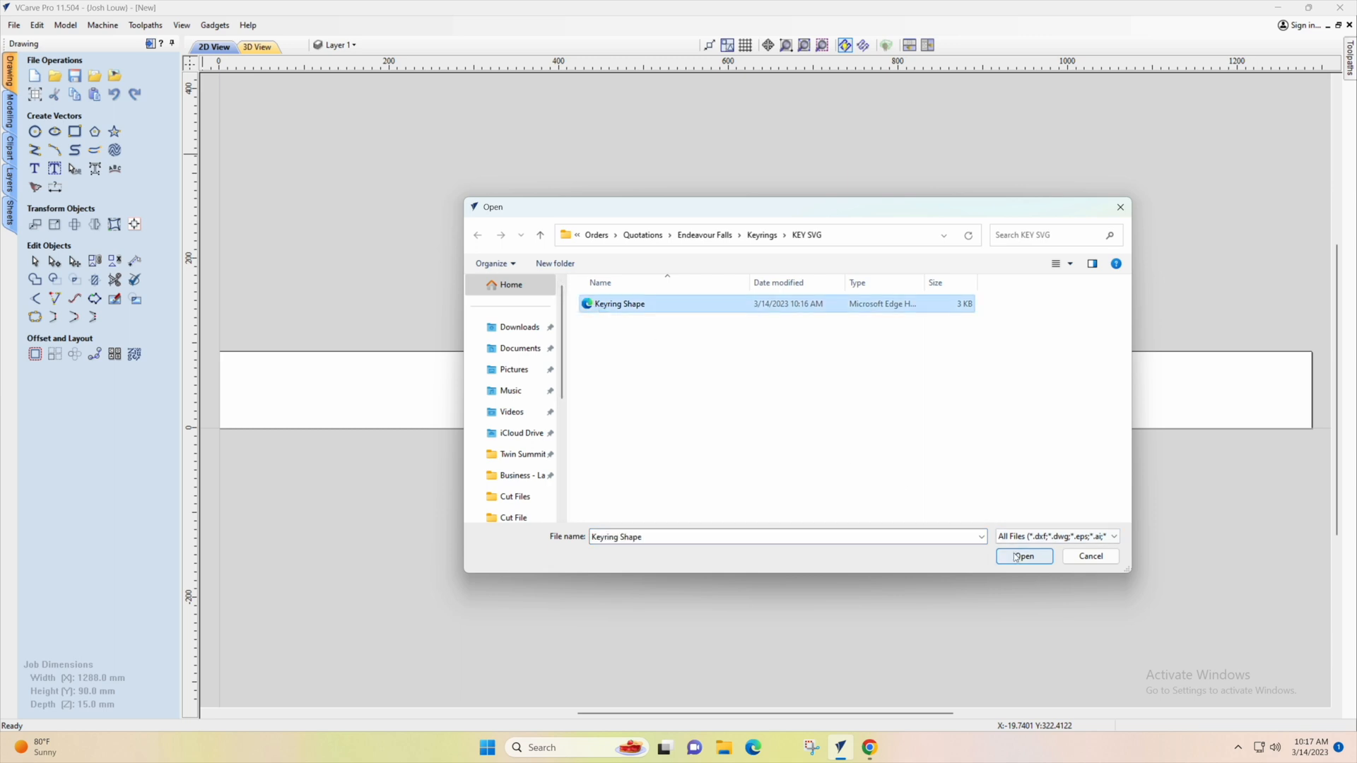
{"action": "left_click", "coordinate": [1023, 556]}
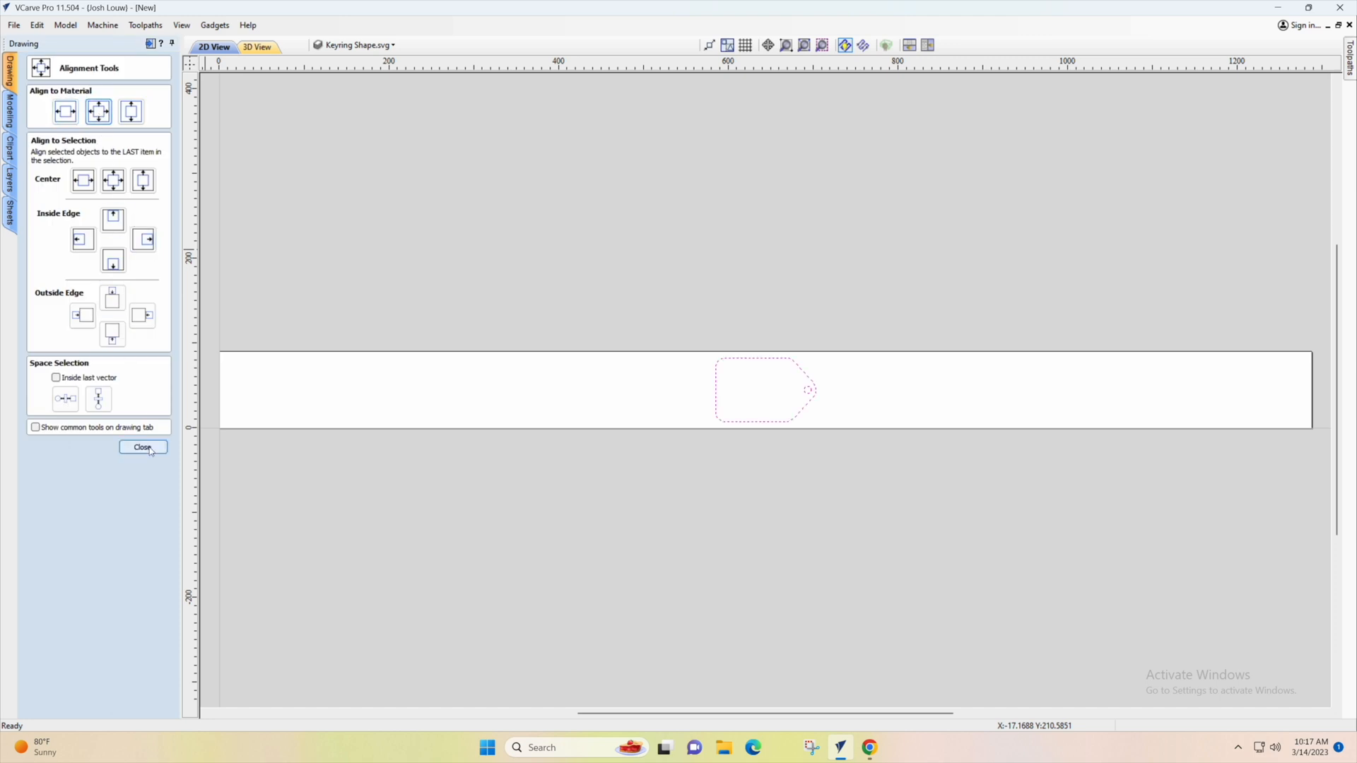
{"action": "left_click", "coordinate": [142, 447]}
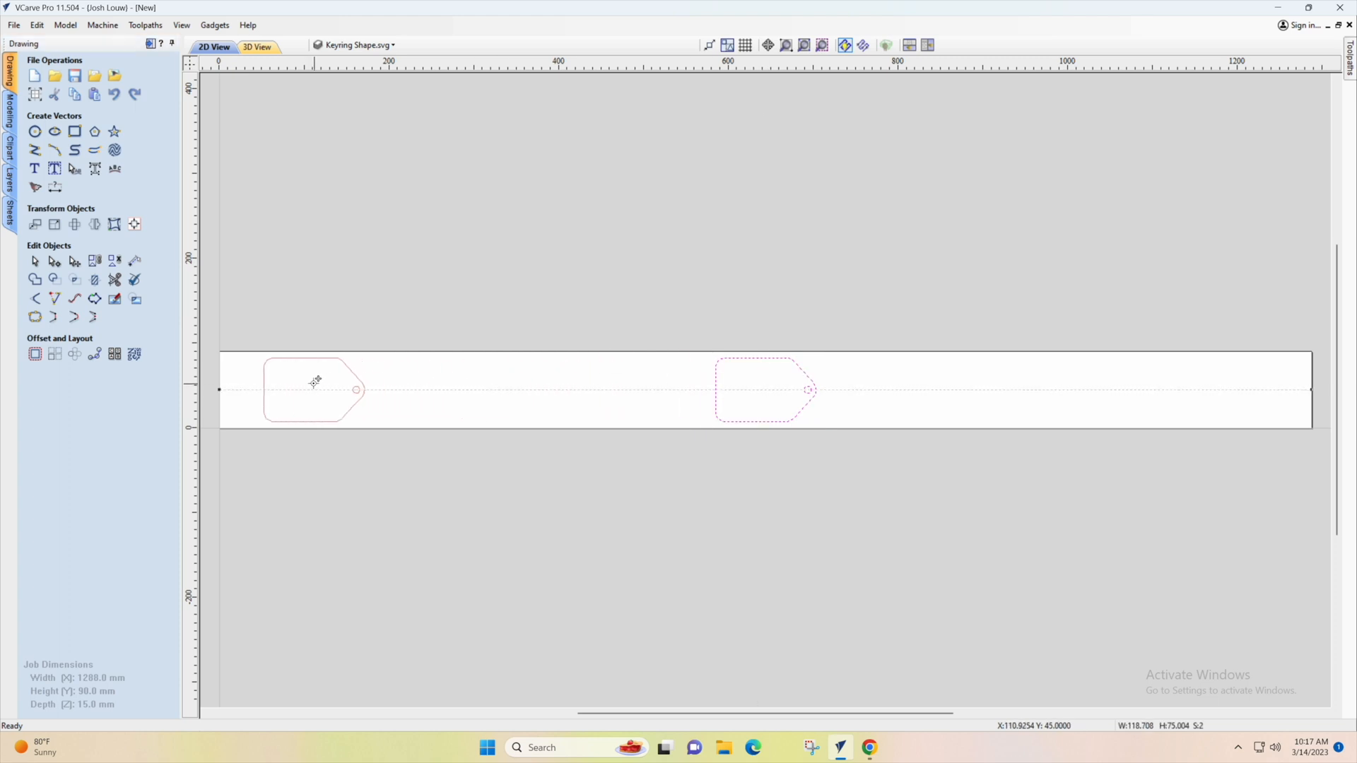
Array-copy the tag into 1 row of 9 columns with a 15 mm X gap
{"action": "left_click", "coordinate": [303, 389]}
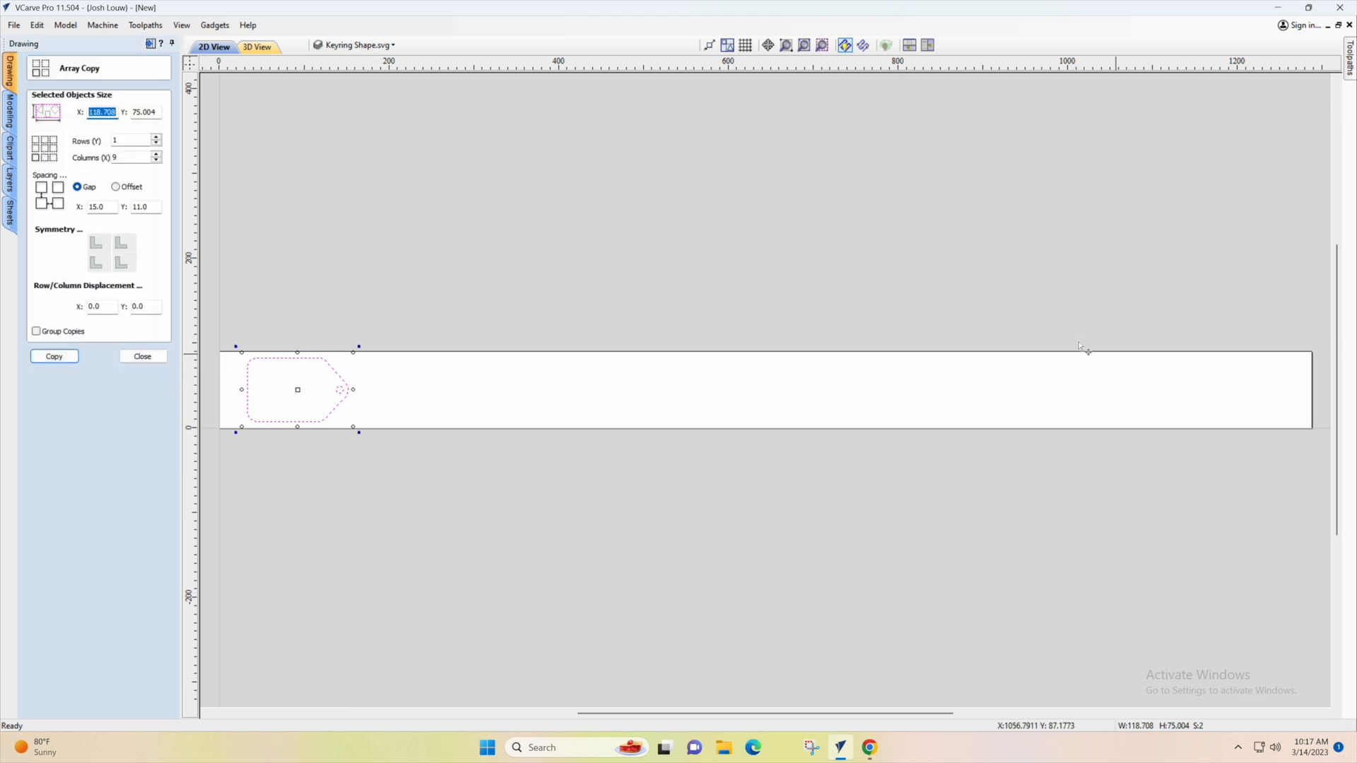
{"action": "left_click", "coordinate": [130, 157]}
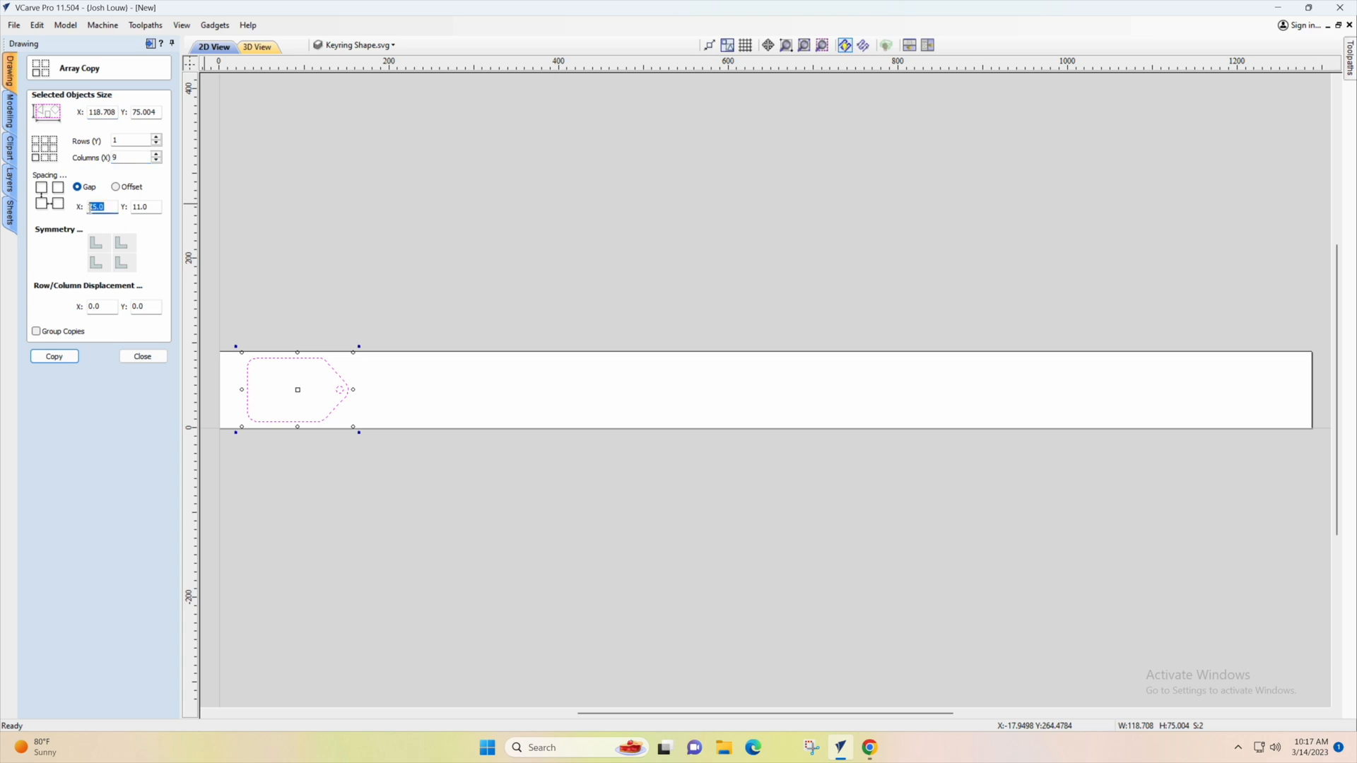
{"action": "left_click", "coordinate": [54, 355]}
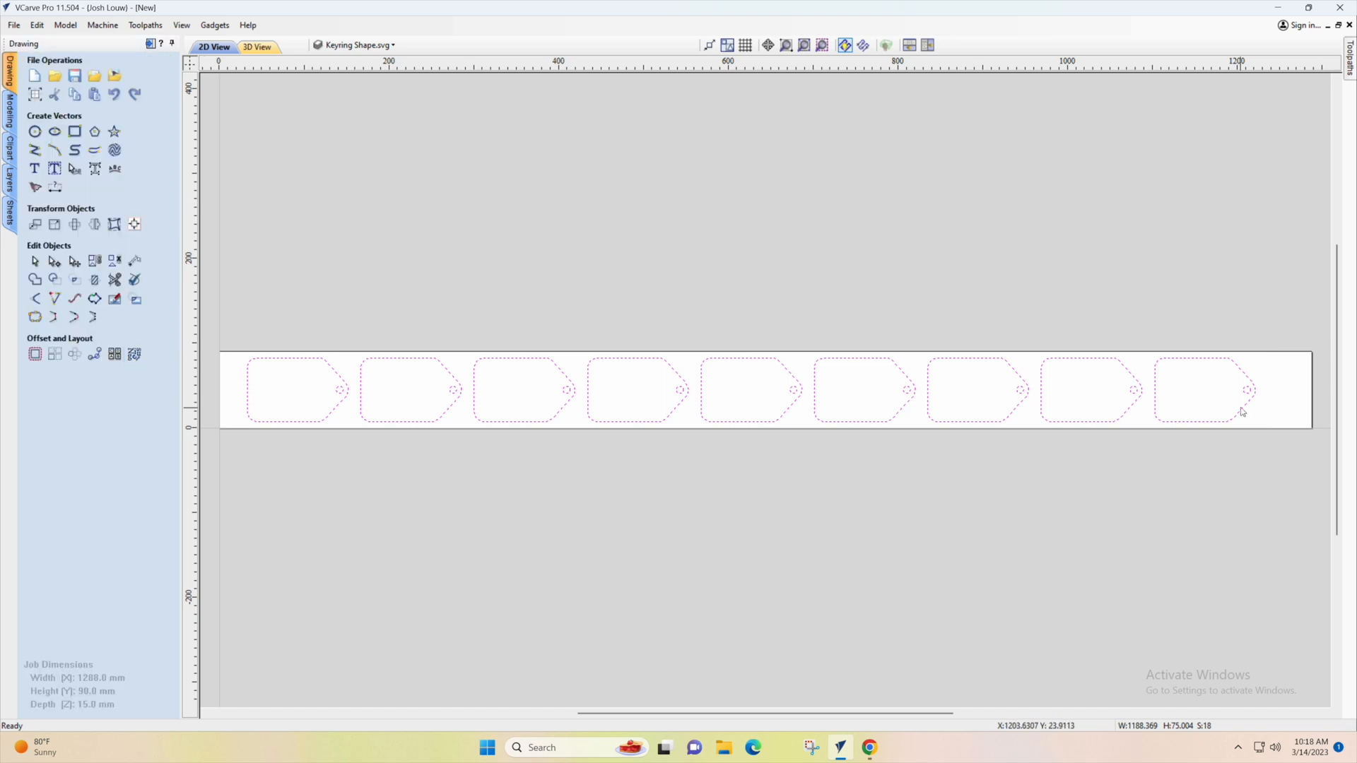
{"action": "mouse_move", "coordinate": [294, 381]}
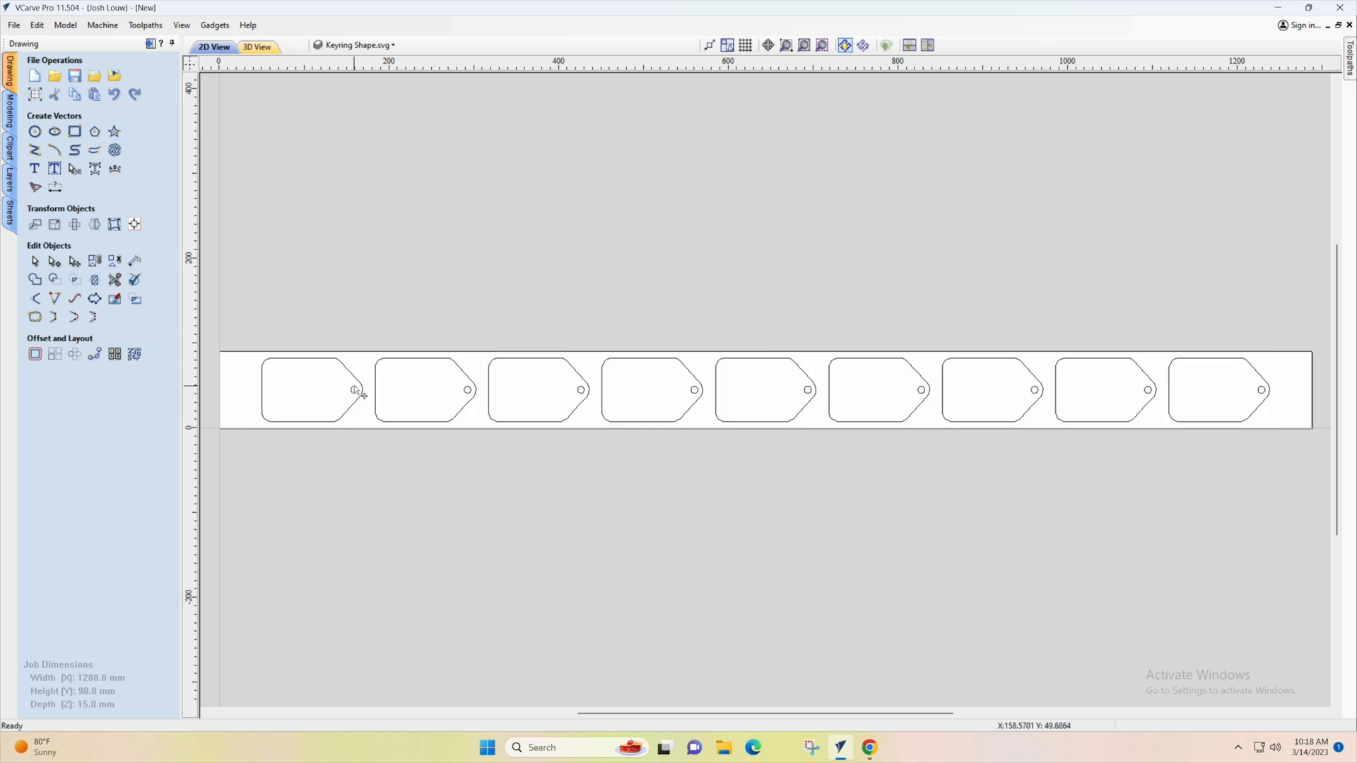
Calculate a 15.3 mm Inside/Left profile named Hole Cut on the tag holes, accepting the warning
{"action": "left_click", "coordinate": [354, 390]}
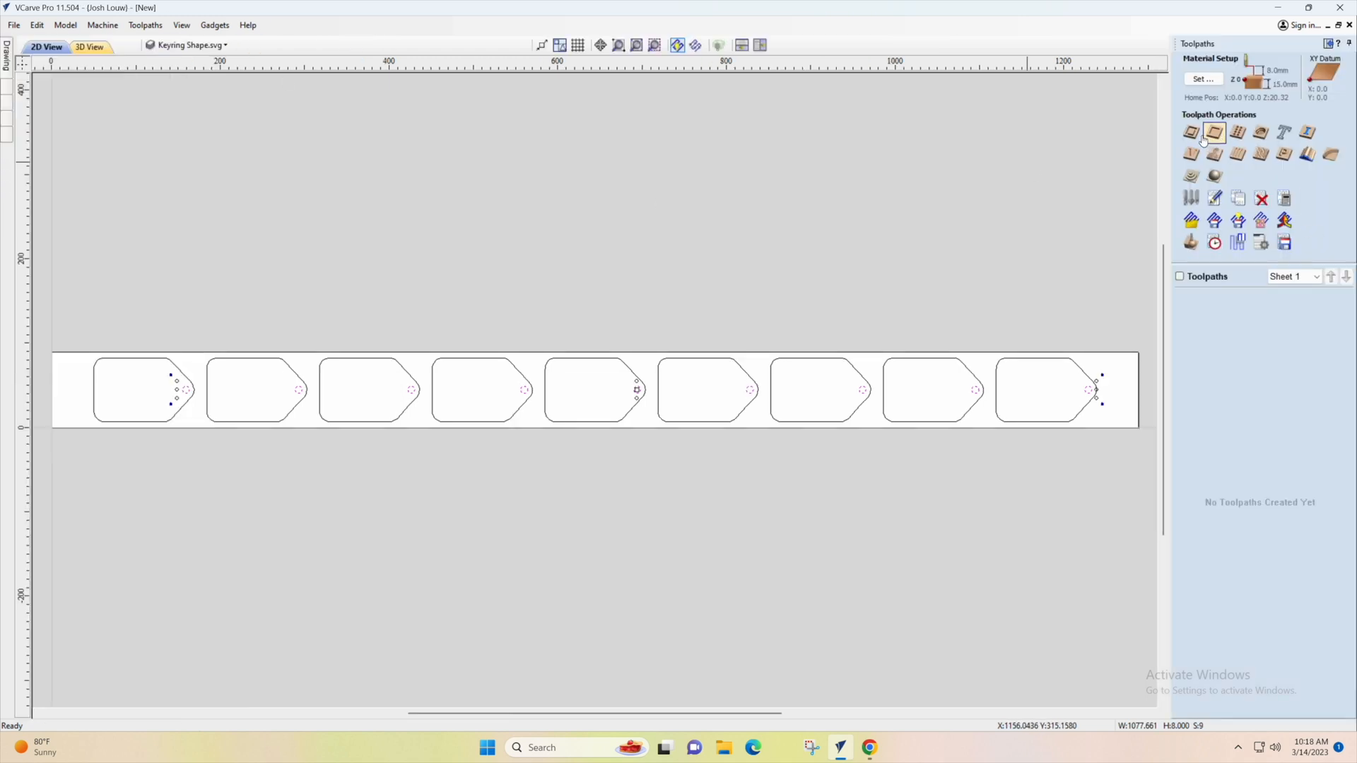
{"action": "left_click", "coordinate": [1214, 132]}
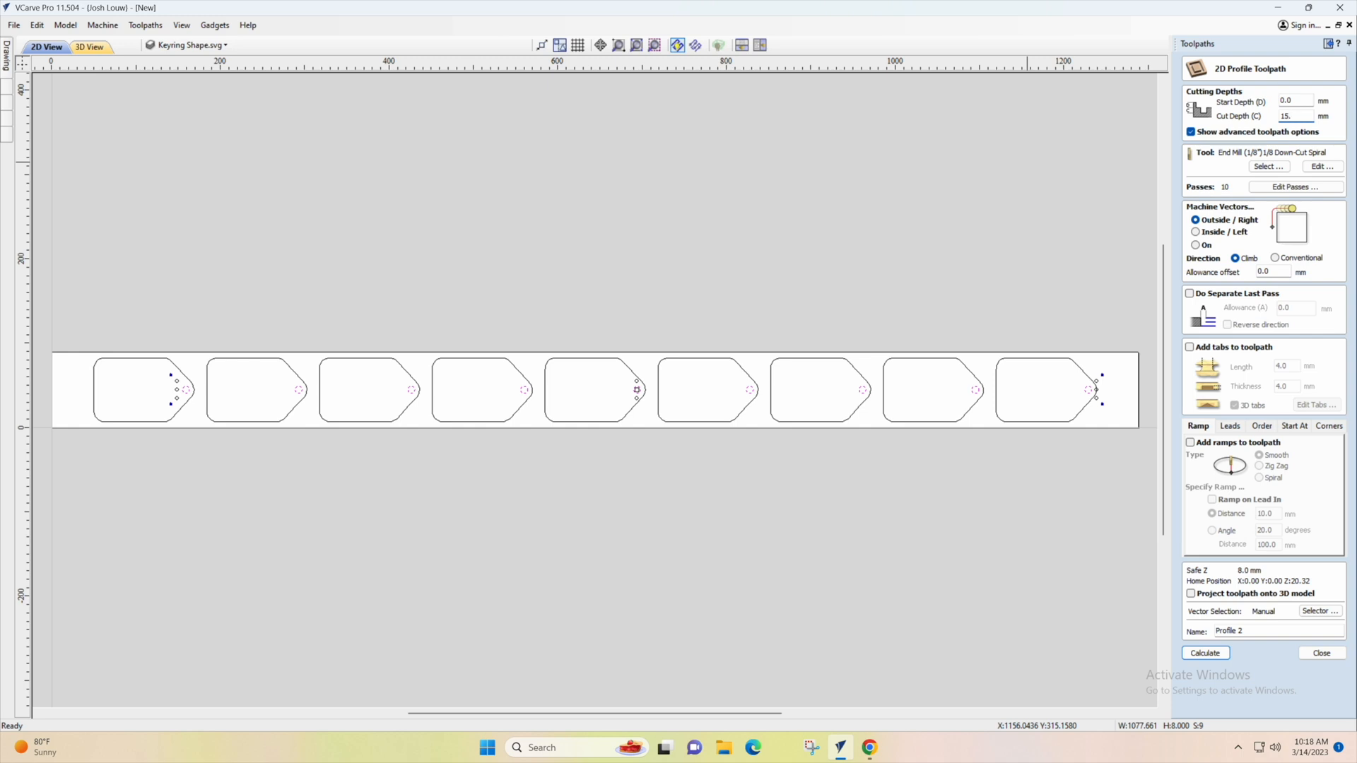
{"action": "left_click", "coordinate": [1196, 231]}
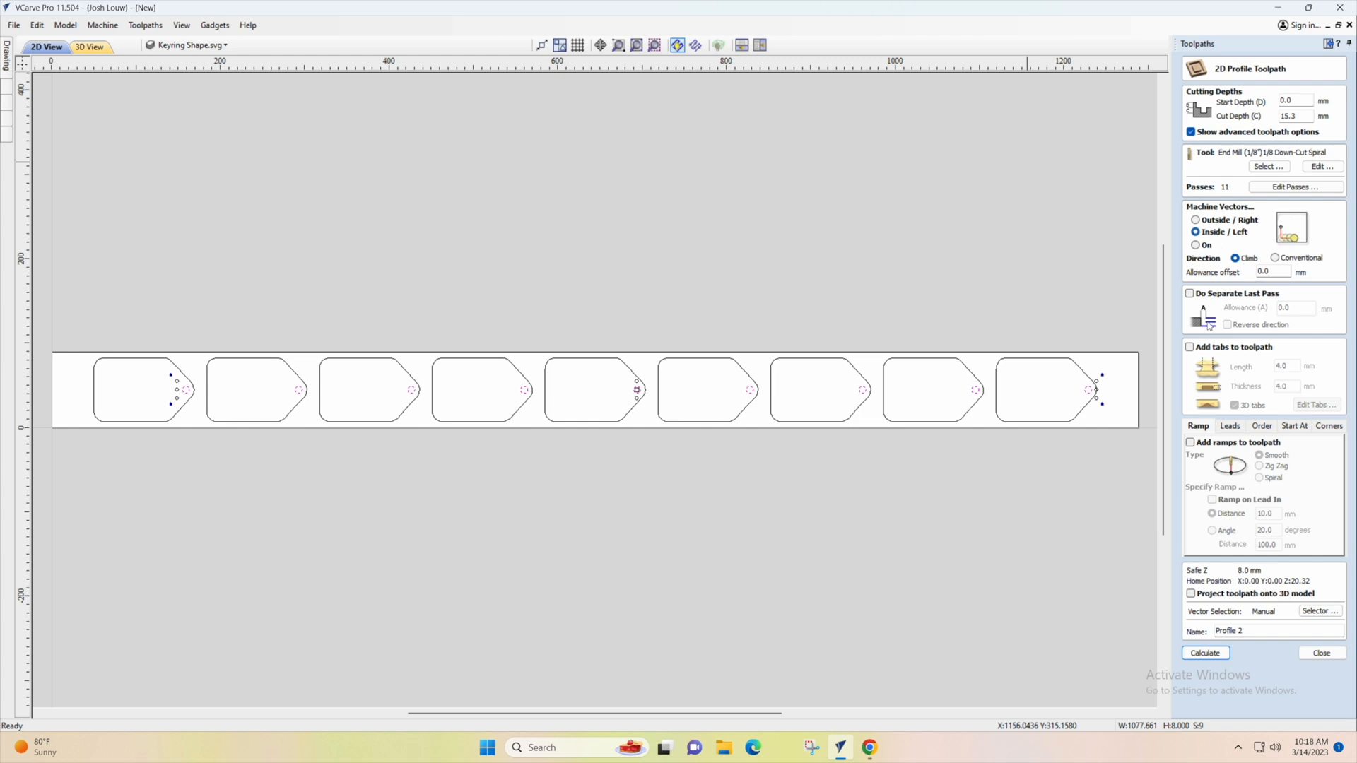
{"action": "triple_click", "coordinate": [1245, 631]}
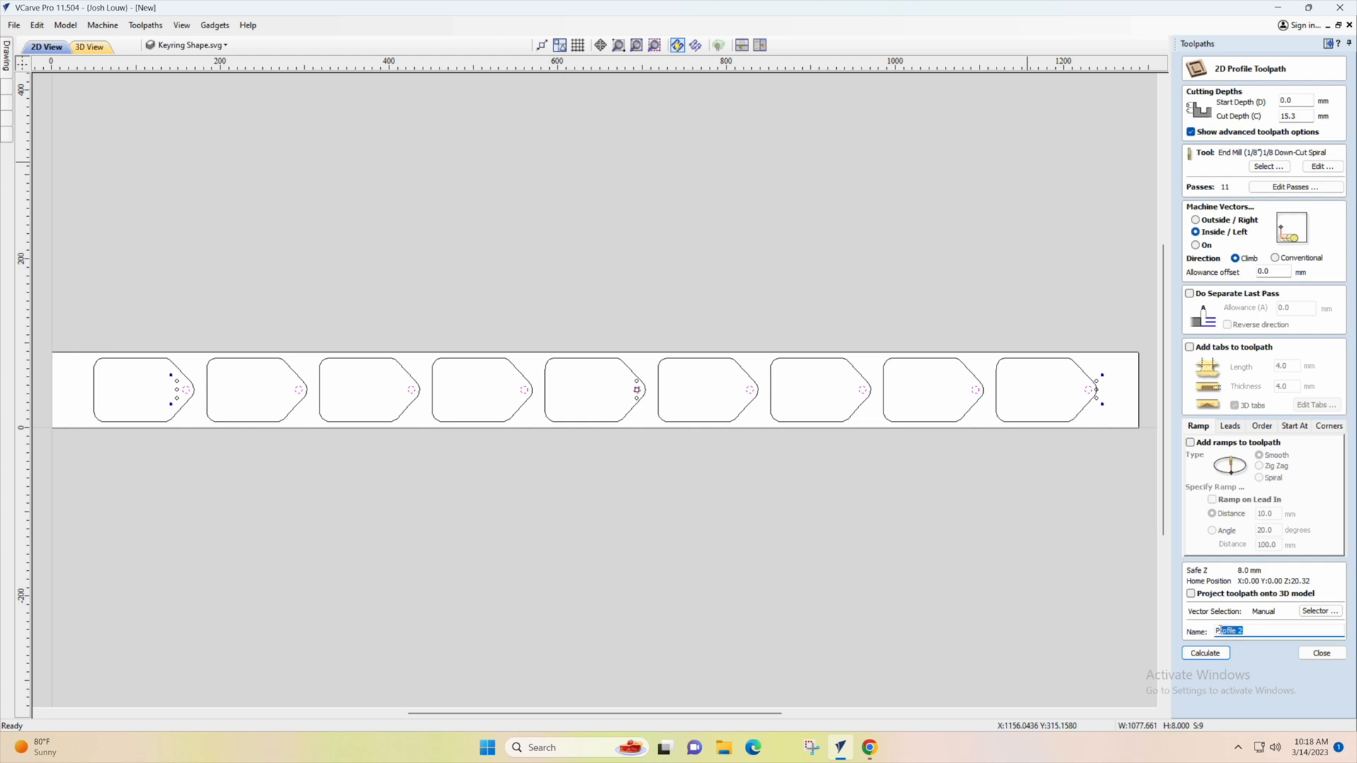
{"action": "type", "text": "Hole Cut"}
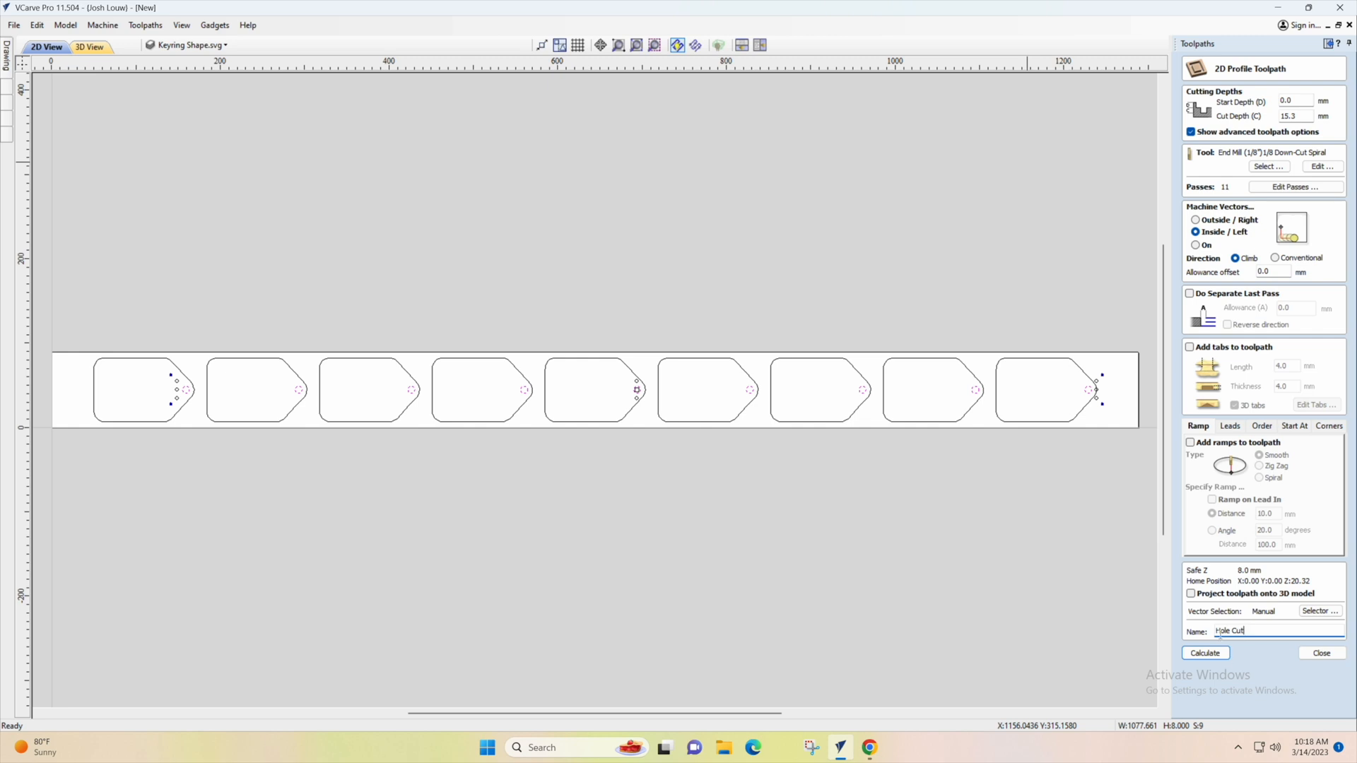
{"action": "left_click", "coordinate": [1204, 653]}
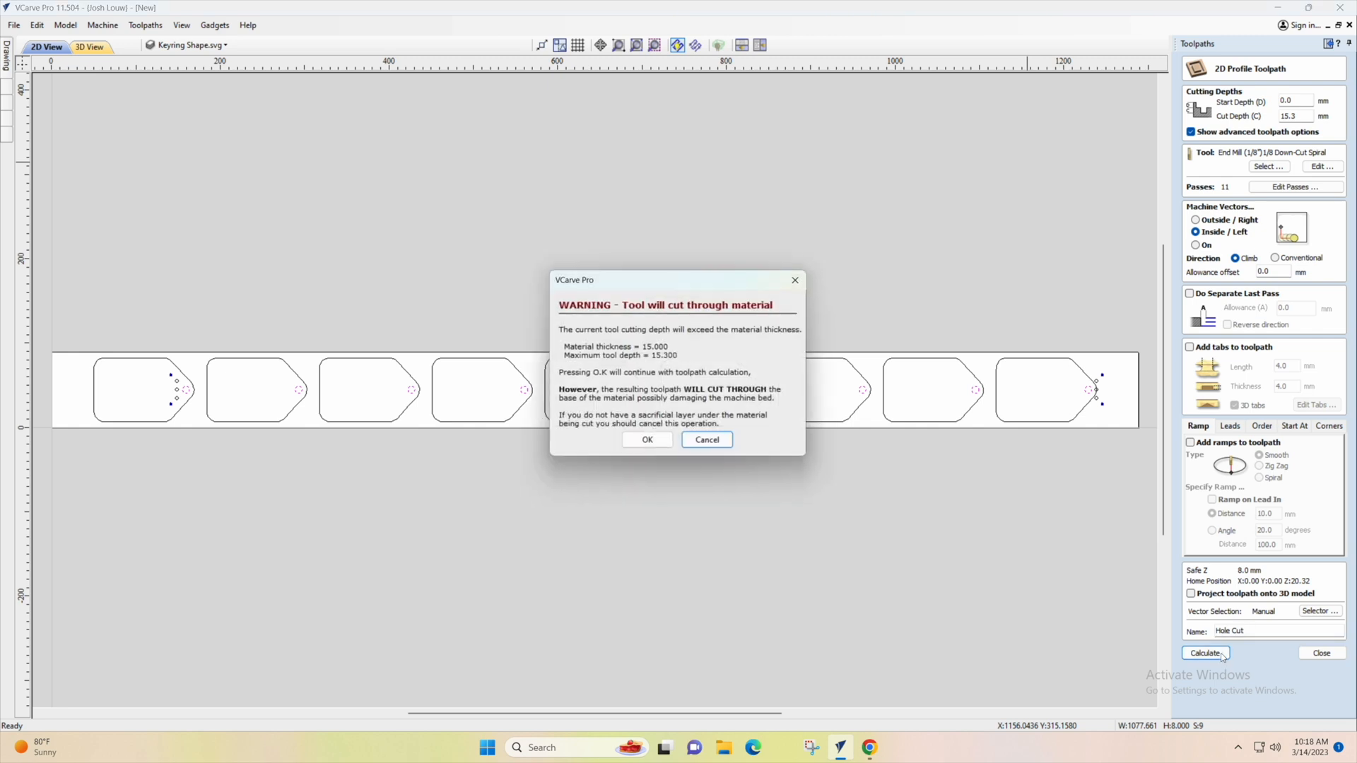
{"action": "left_click", "coordinate": [646, 440]}
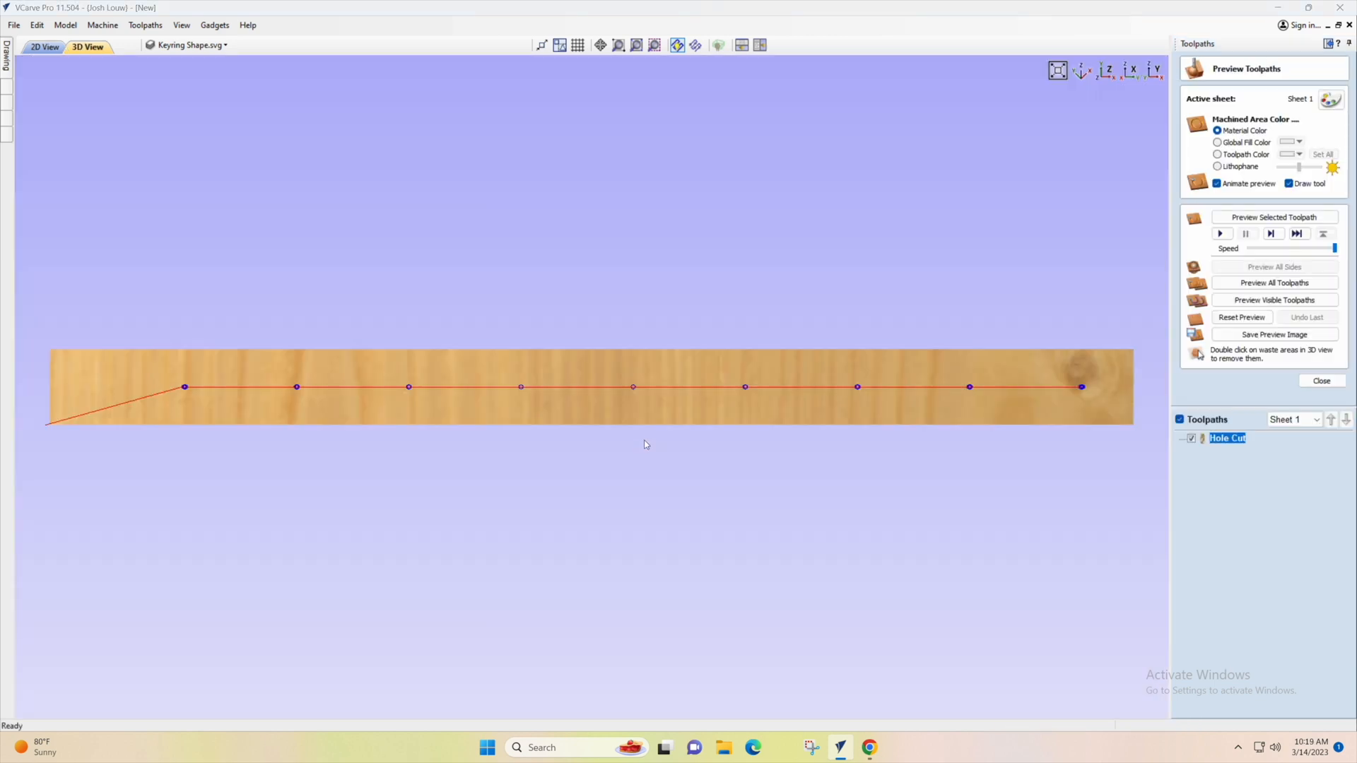
Close the toolpath preview and return to the 2D view of the tag outlines
{"action": "left_click", "coordinate": [1321, 381]}
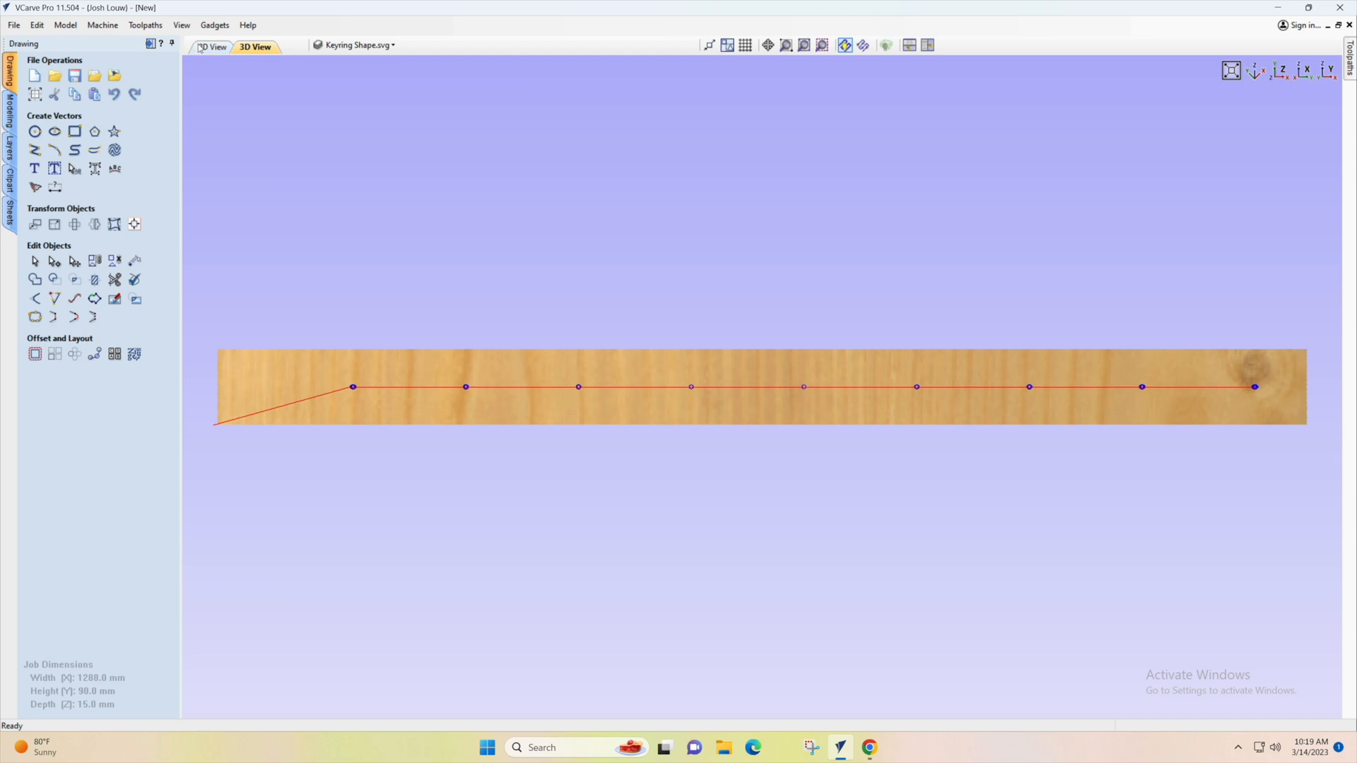
{"action": "left_click", "coordinate": [212, 46]}
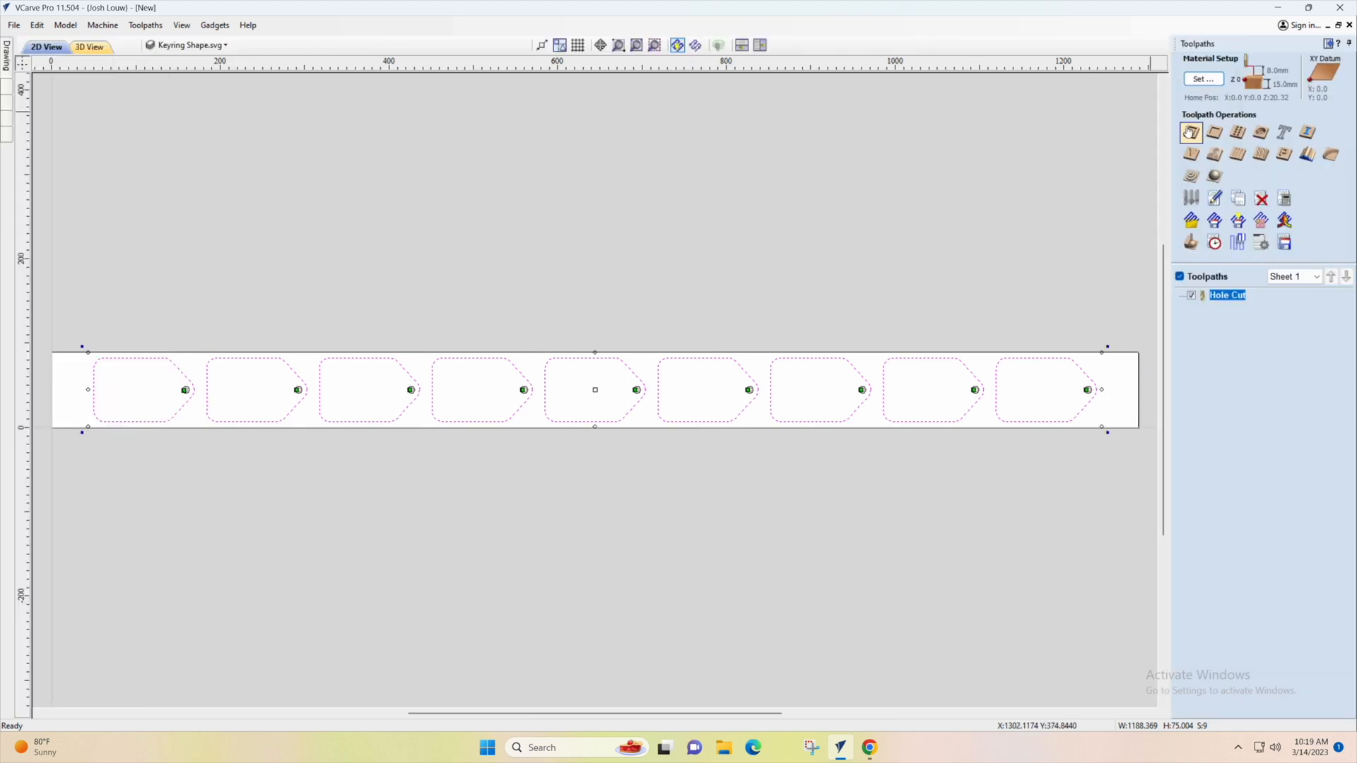
Set up an Outside/Right profile with nine 1.7 mm passes and 3D holding tabs
{"action": "left_click", "coordinate": [1190, 132]}
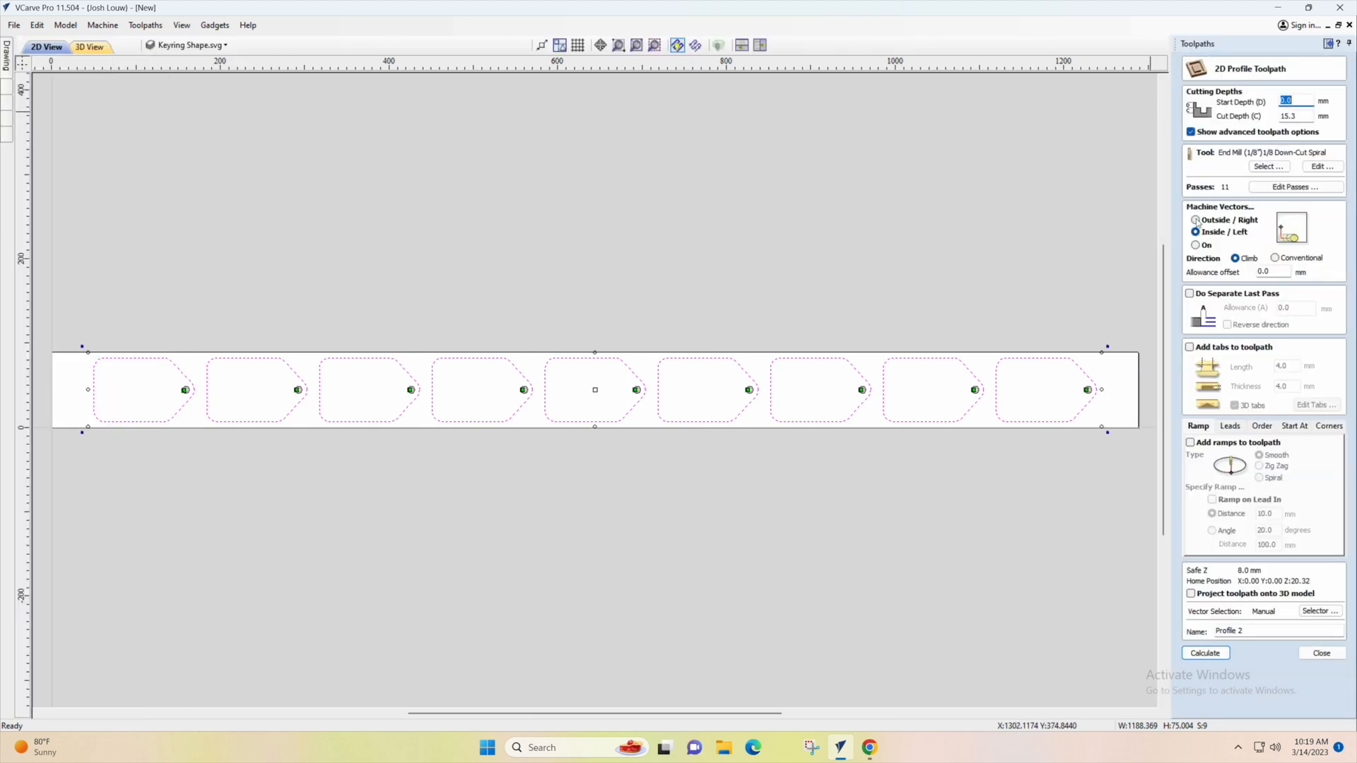
{"action": "left_click", "coordinate": [1195, 219]}
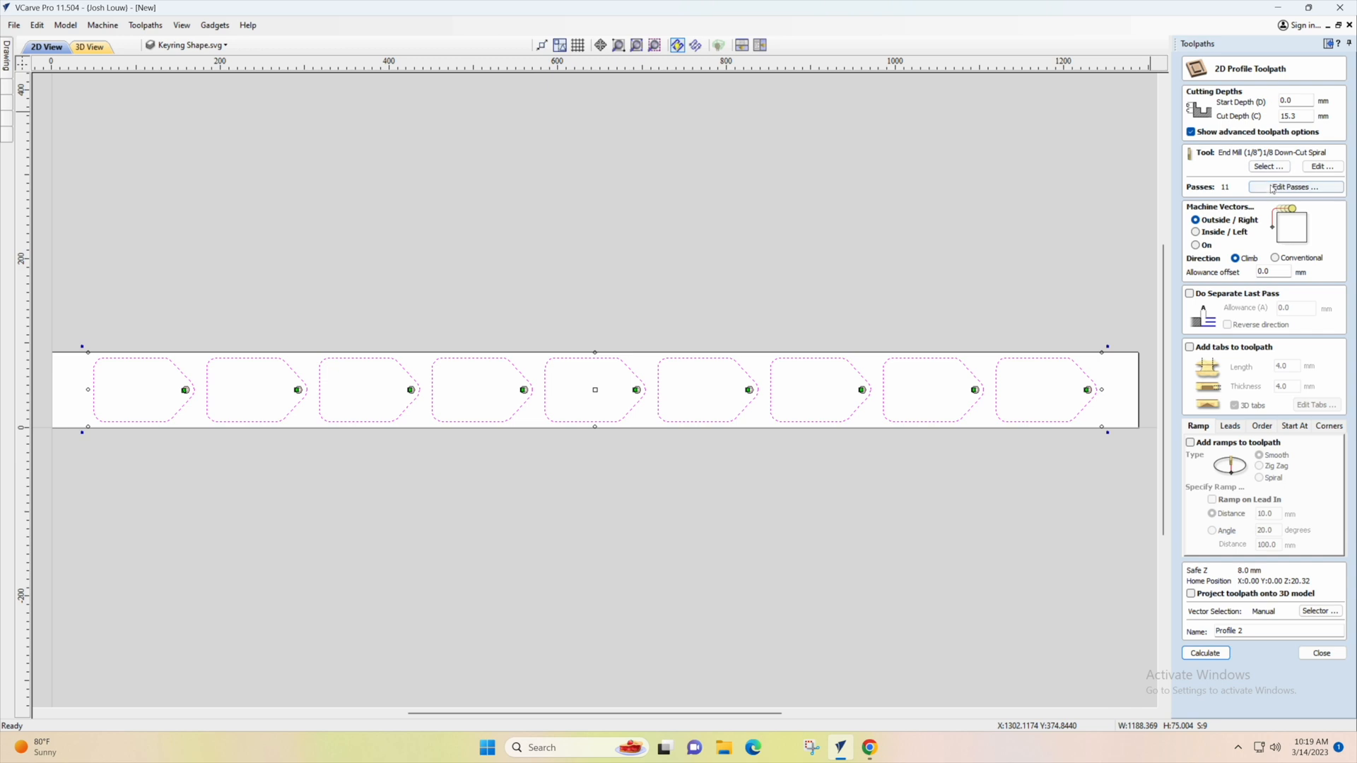
{"action": "left_click", "coordinate": [1294, 187]}
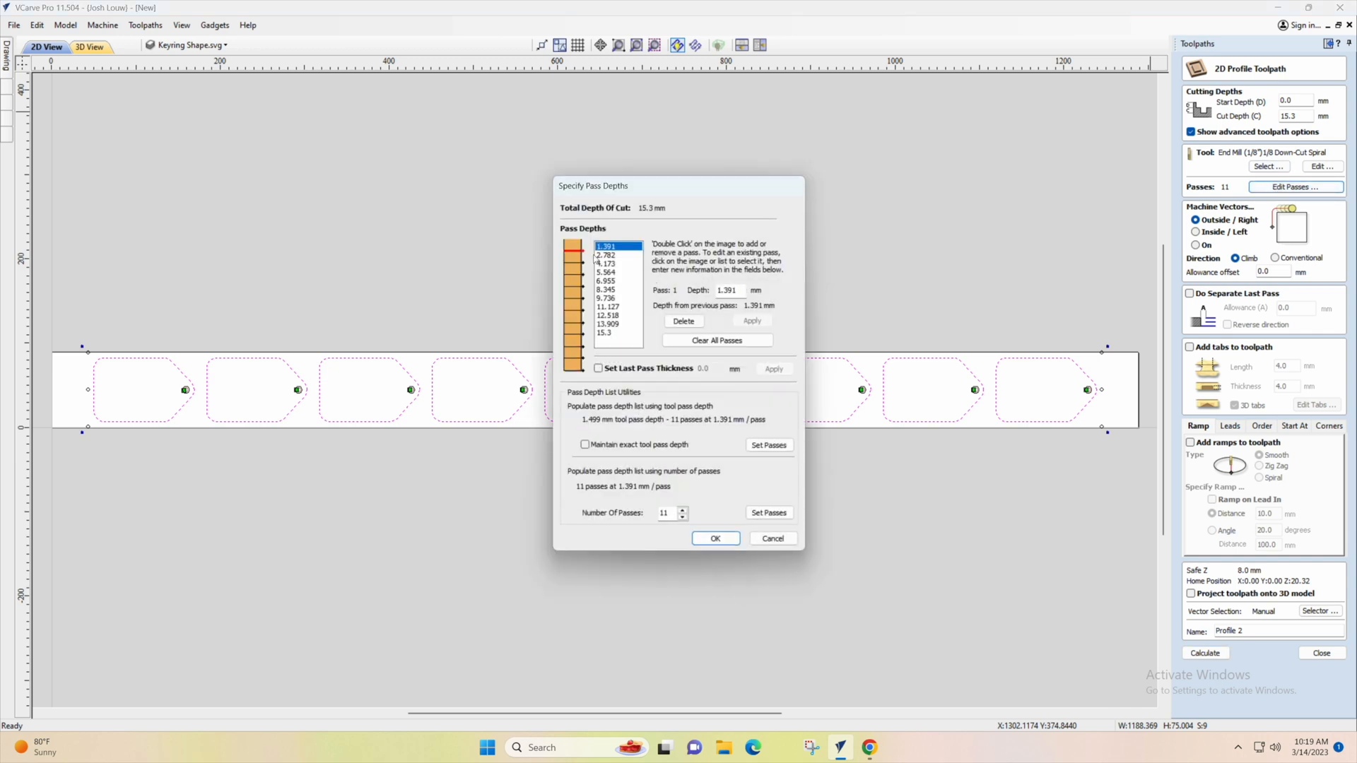
{"action": "mouse_move", "coordinate": [684, 525]}
{"action": "type", "text": "9"}
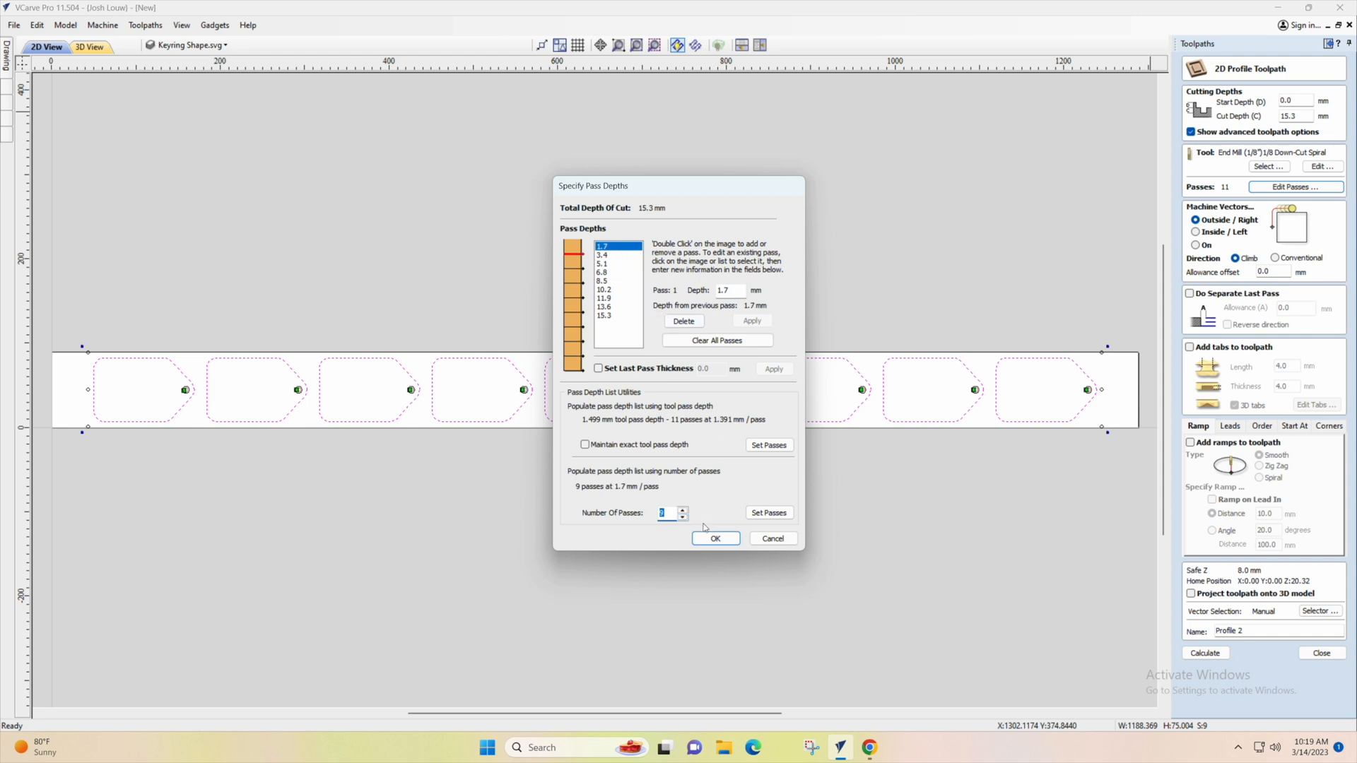
{"action": "left_click", "coordinate": [714, 539]}
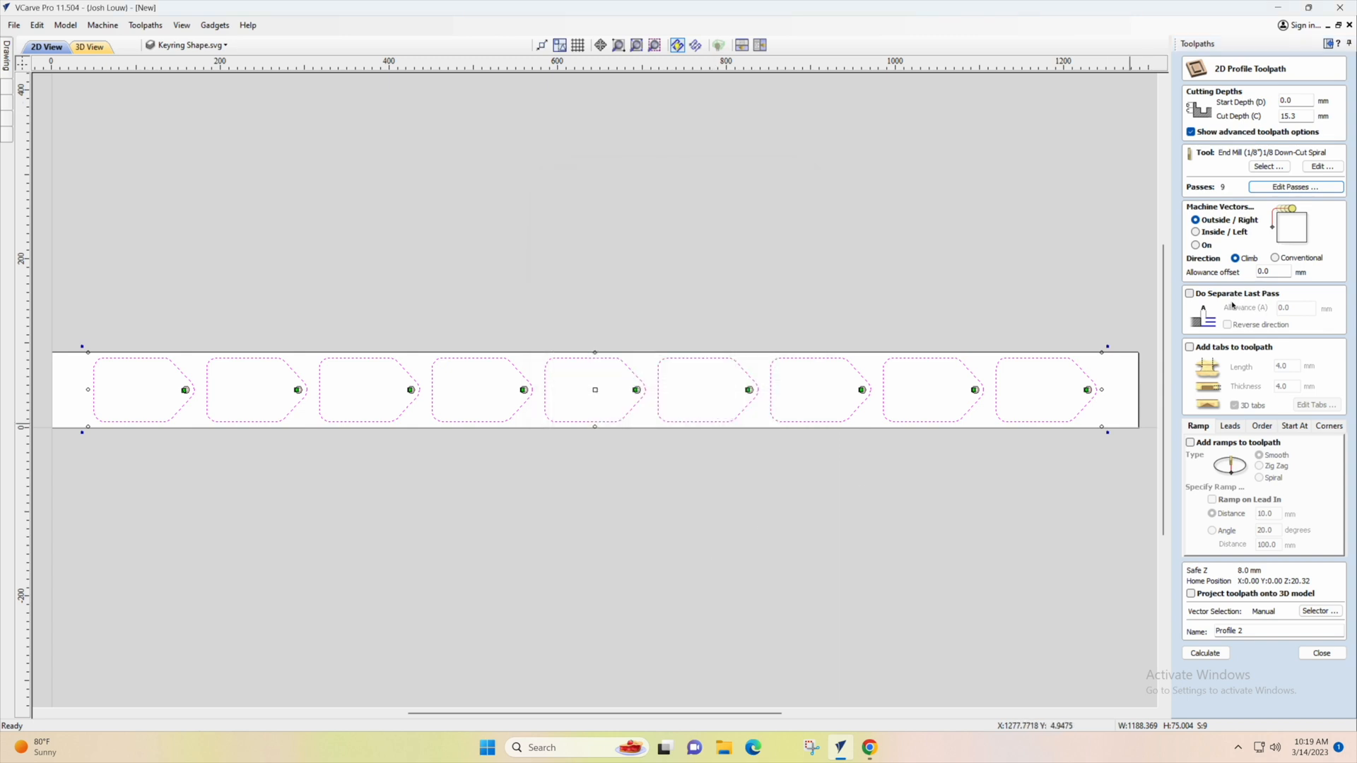
{"action": "left_click", "coordinate": [1190, 347]}
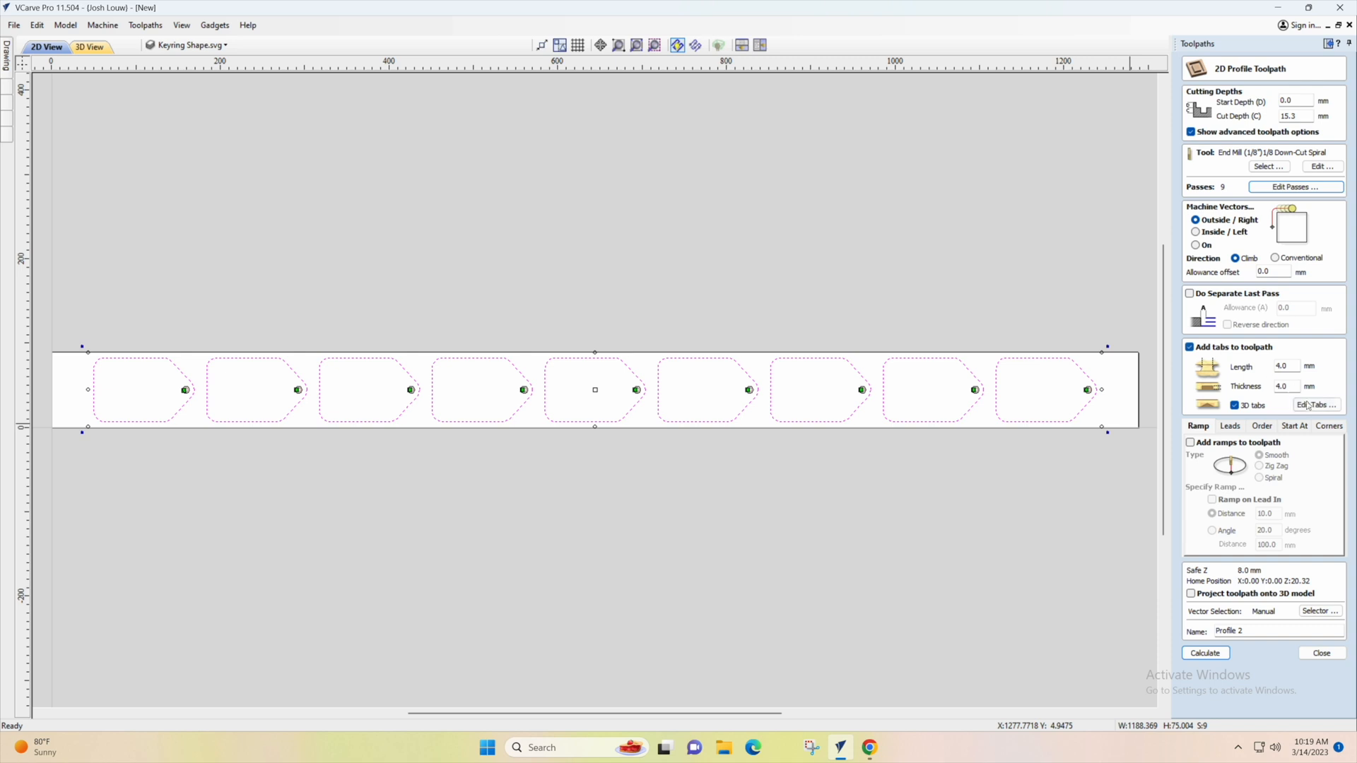
Auto-add holding tabs to every tag outline and calculate the toolpath as Profile Cut
{"action": "left_click", "coordinate": [1315, 405]}
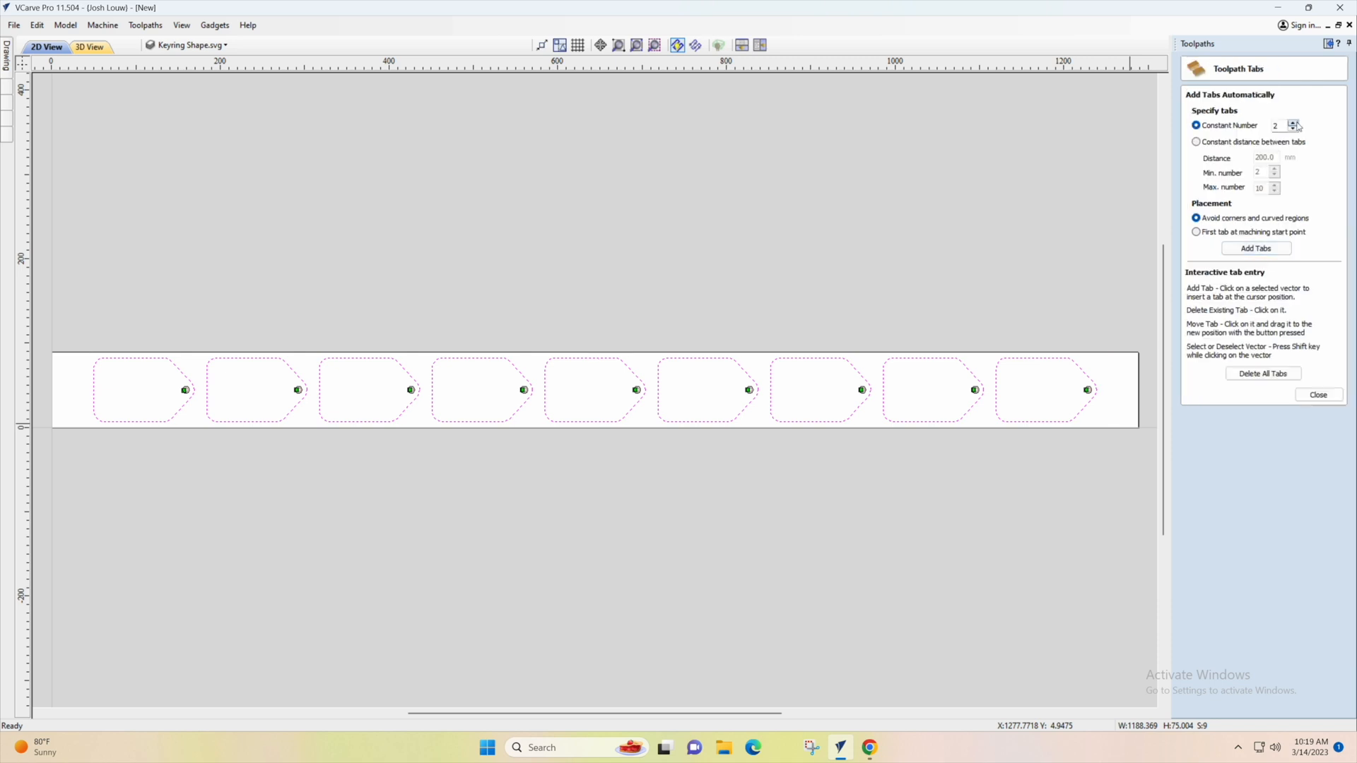
{"action": "left_click", "coordinate": [1255, 248]}
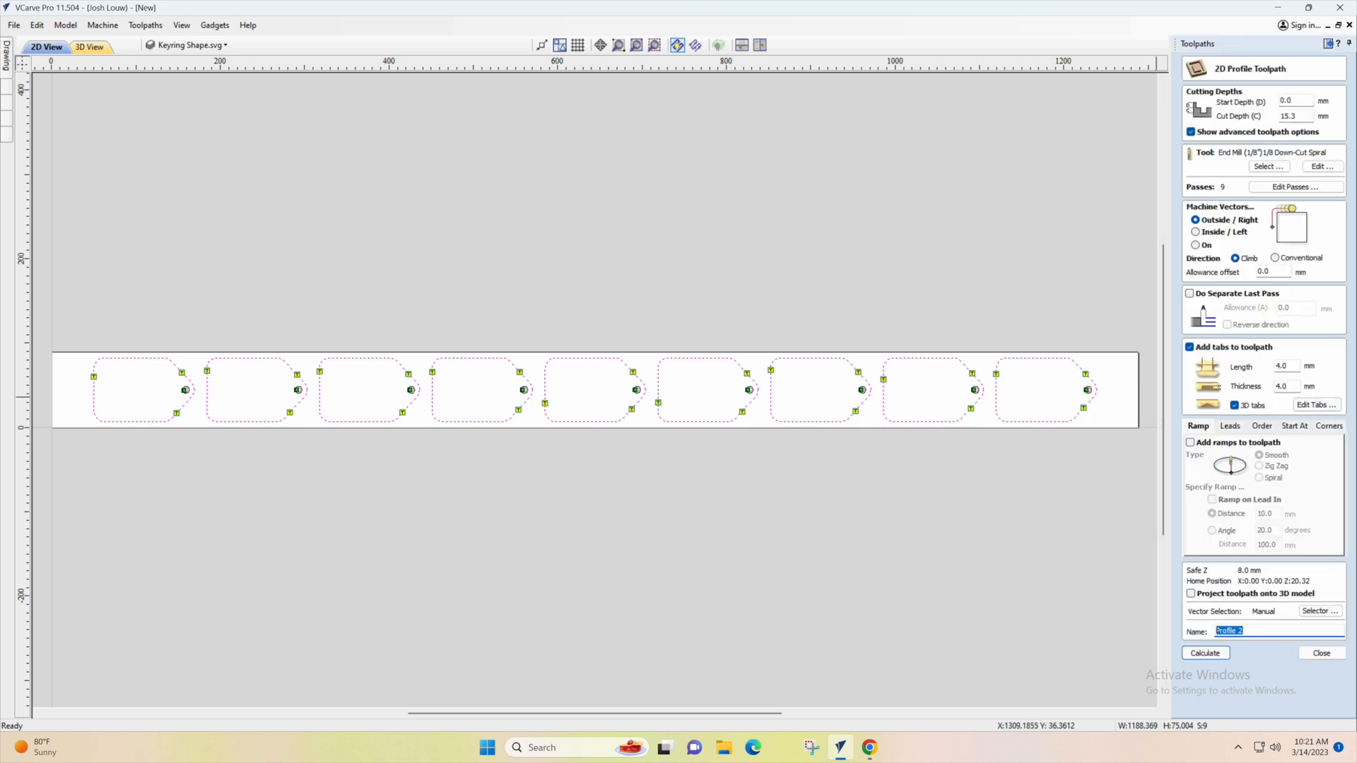
{"action": "left_click", "coordinate": [1204, 653]}
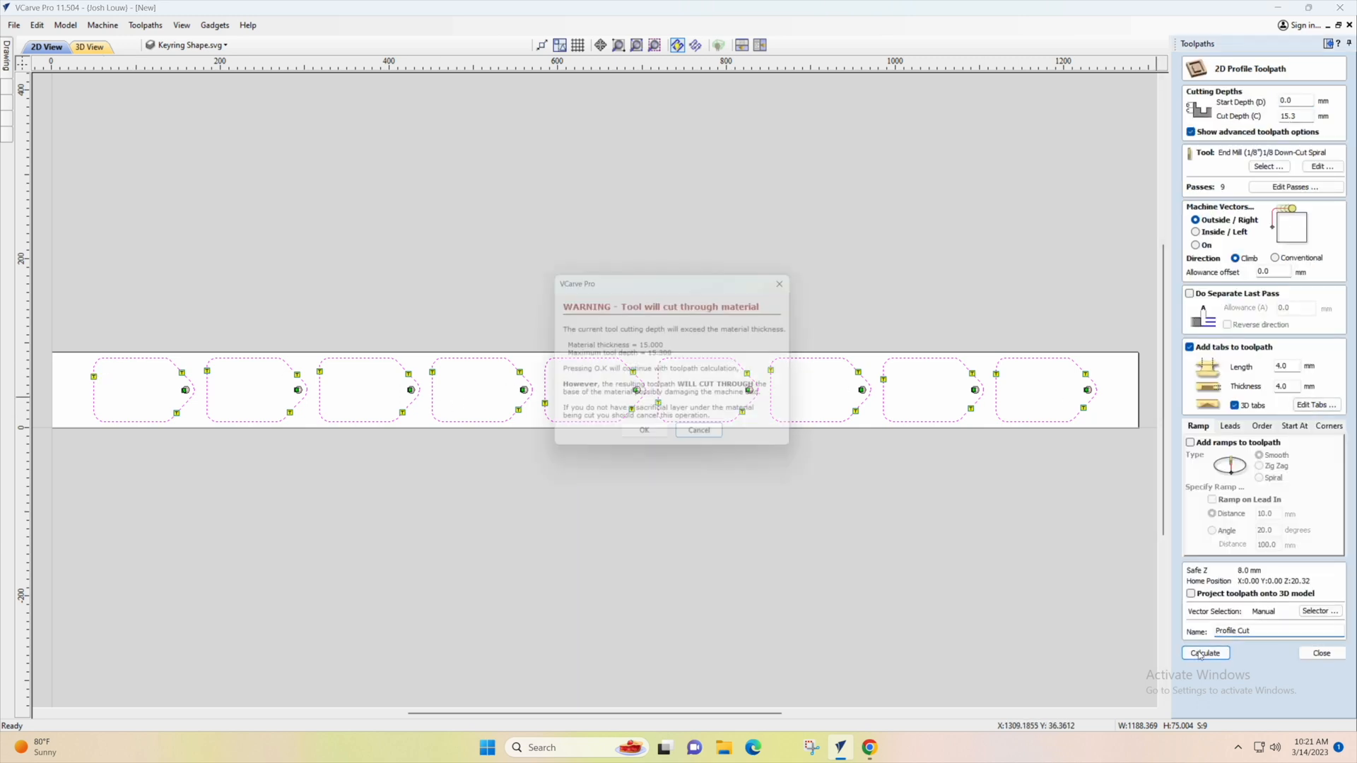
Accept the cut-through warning and preview Hole Cut and Profile Cut machining the nine tags
{"action": "left_click", "coordinate": [644, 430]}
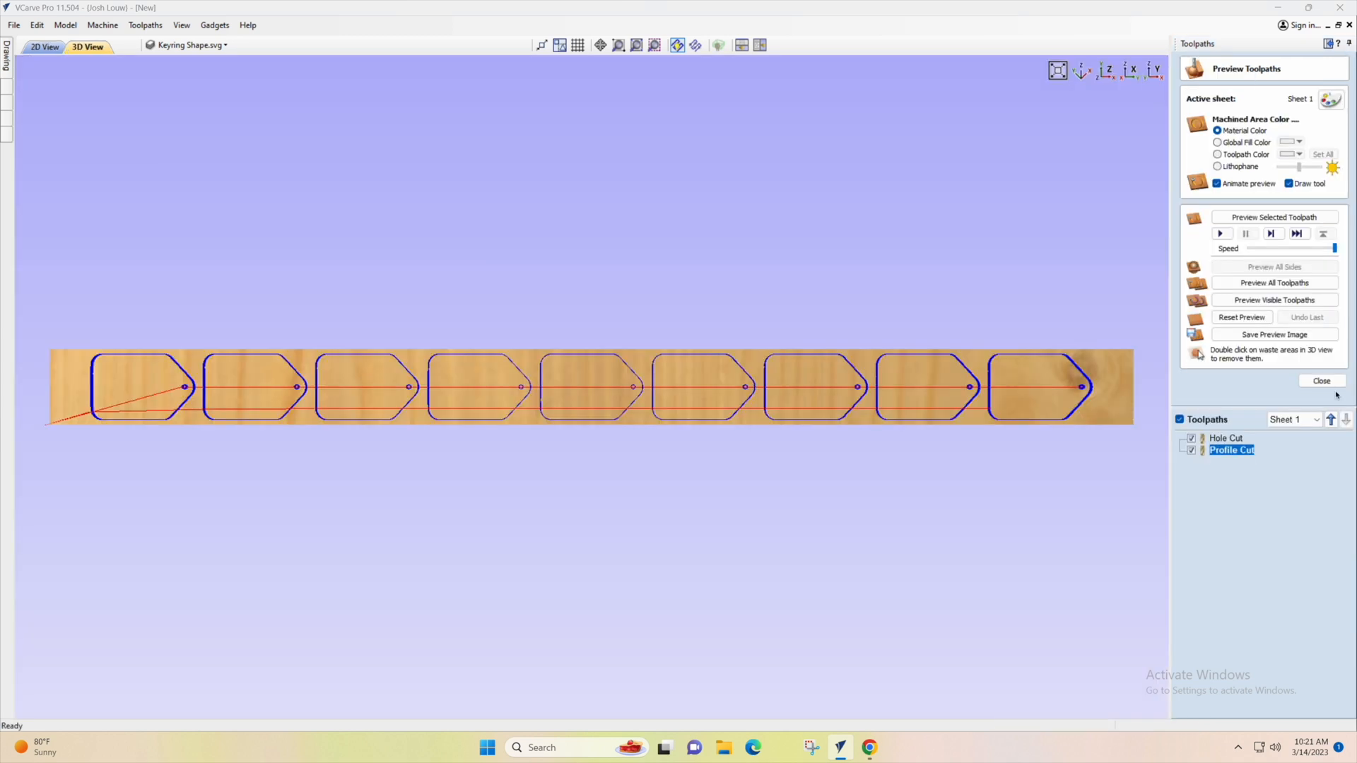
{"action": "left_click", "coordinate": [1273, 282]}
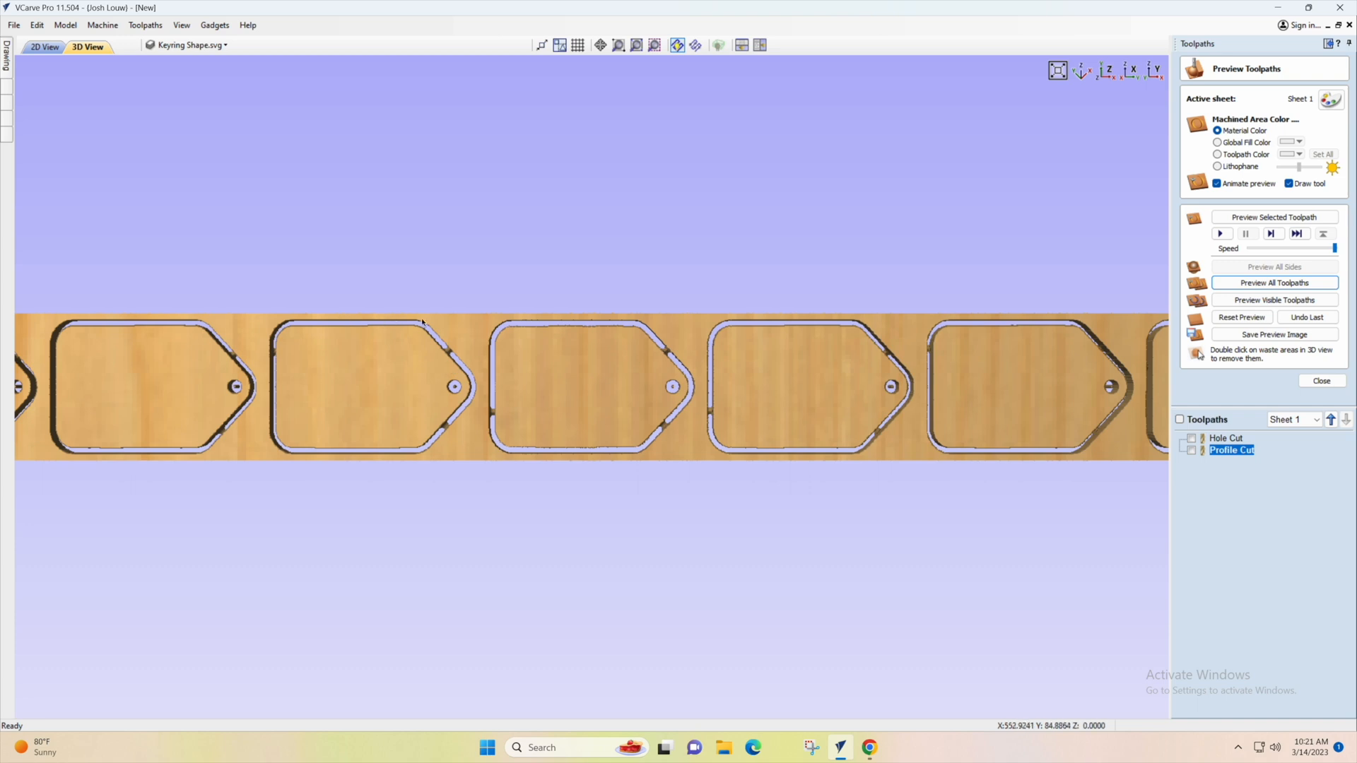
{"action": "mouse_move", "coordinate": [1028, 409]}
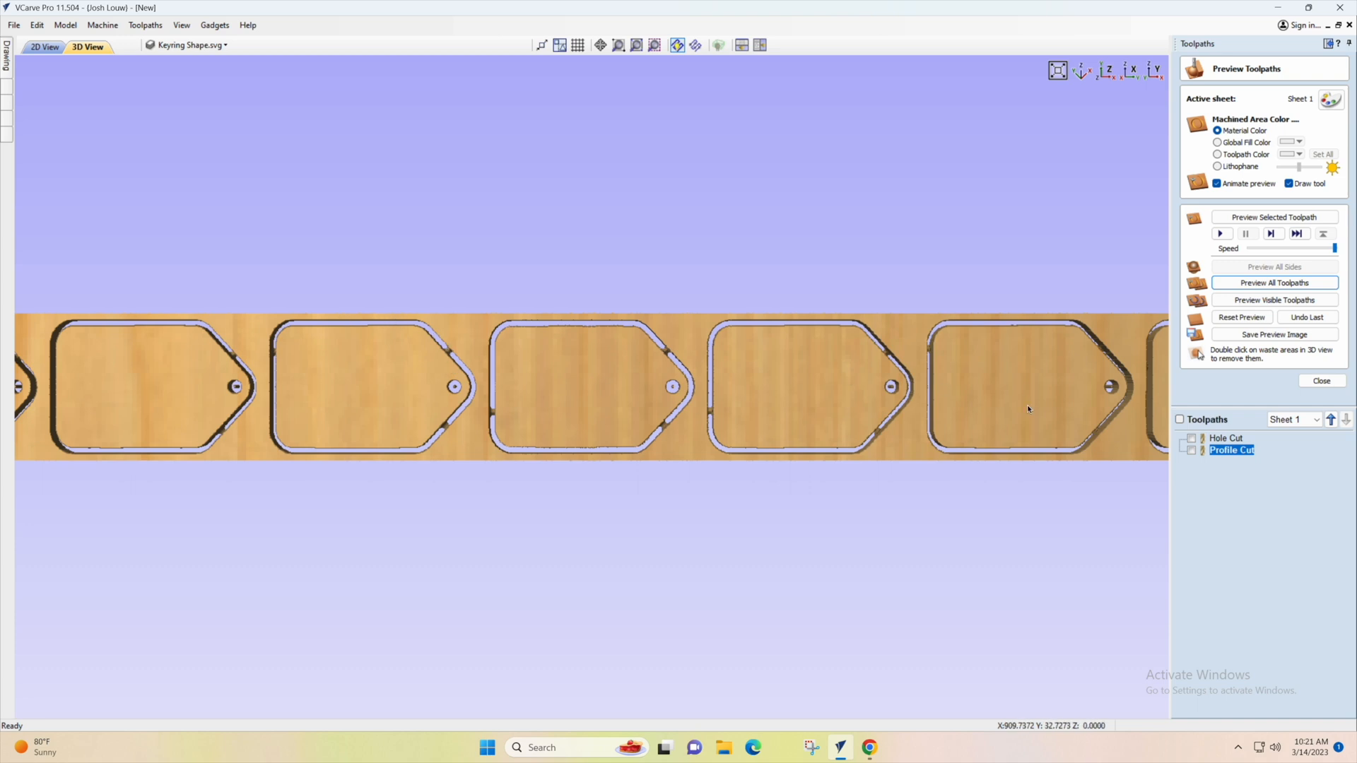
{"action": "mouse_move", "coordinate": [1010, 420]}
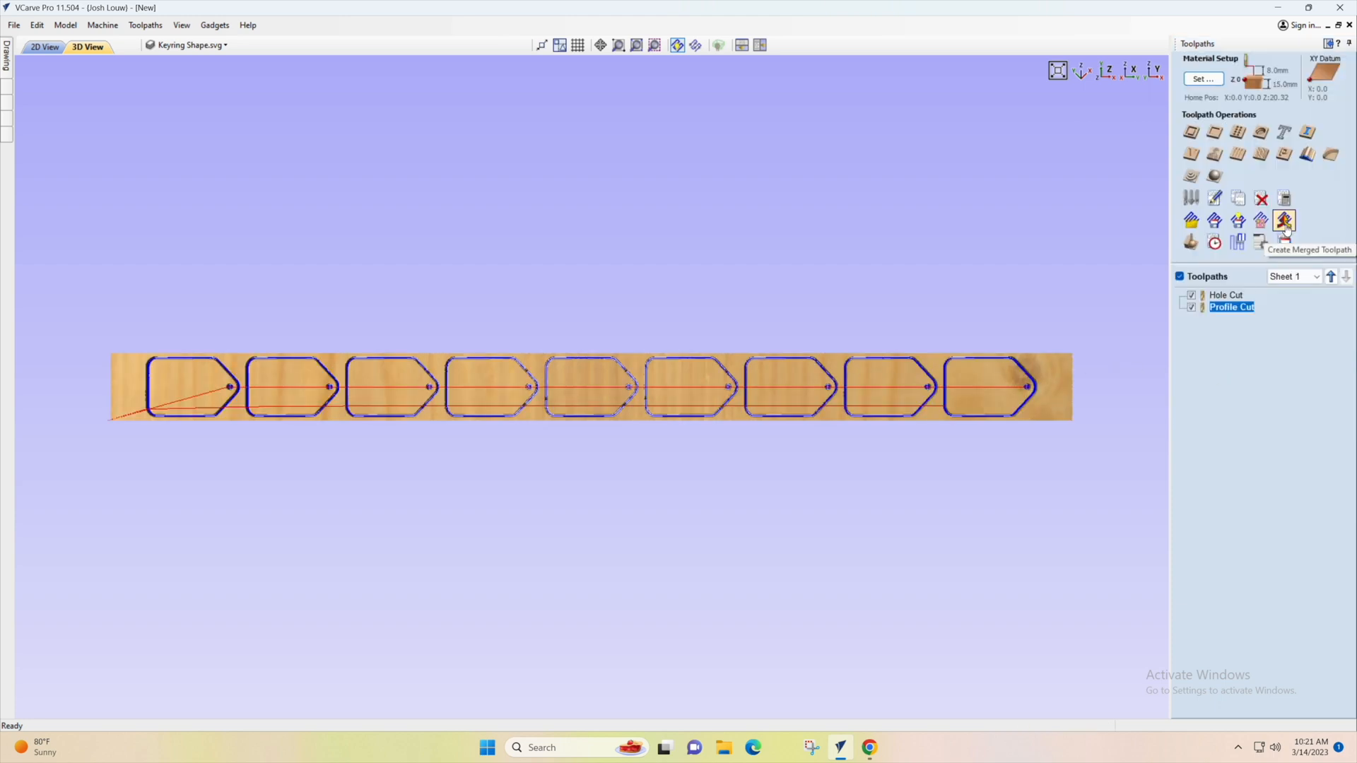
Merge Hole Cut and Profile Cut into Merged Toolpath 1, ordered by part
{"action": "left_click", "coordinate": [1284, 220]}
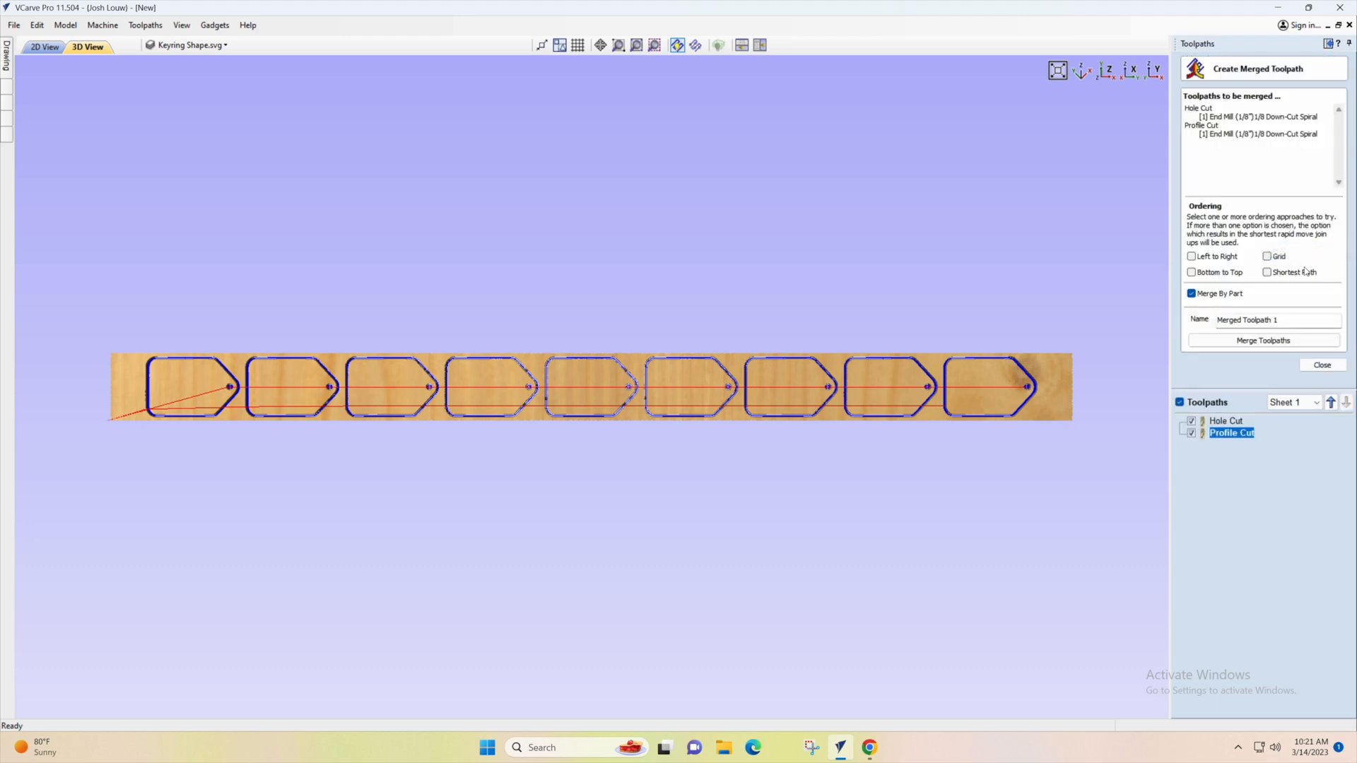
{"action": "left_click", "coordinate": [1261, 340]}
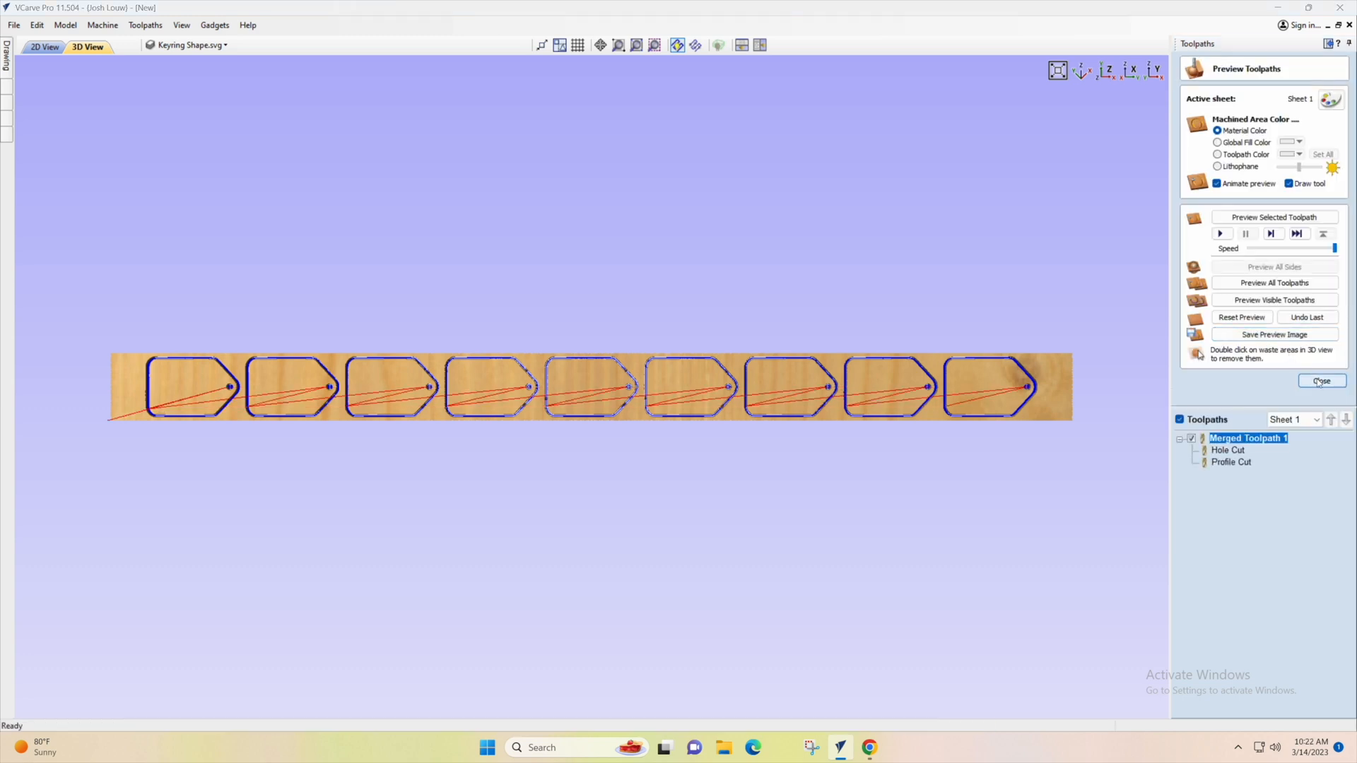
{"action": "left_click", "coordinate": [1320, 381]}
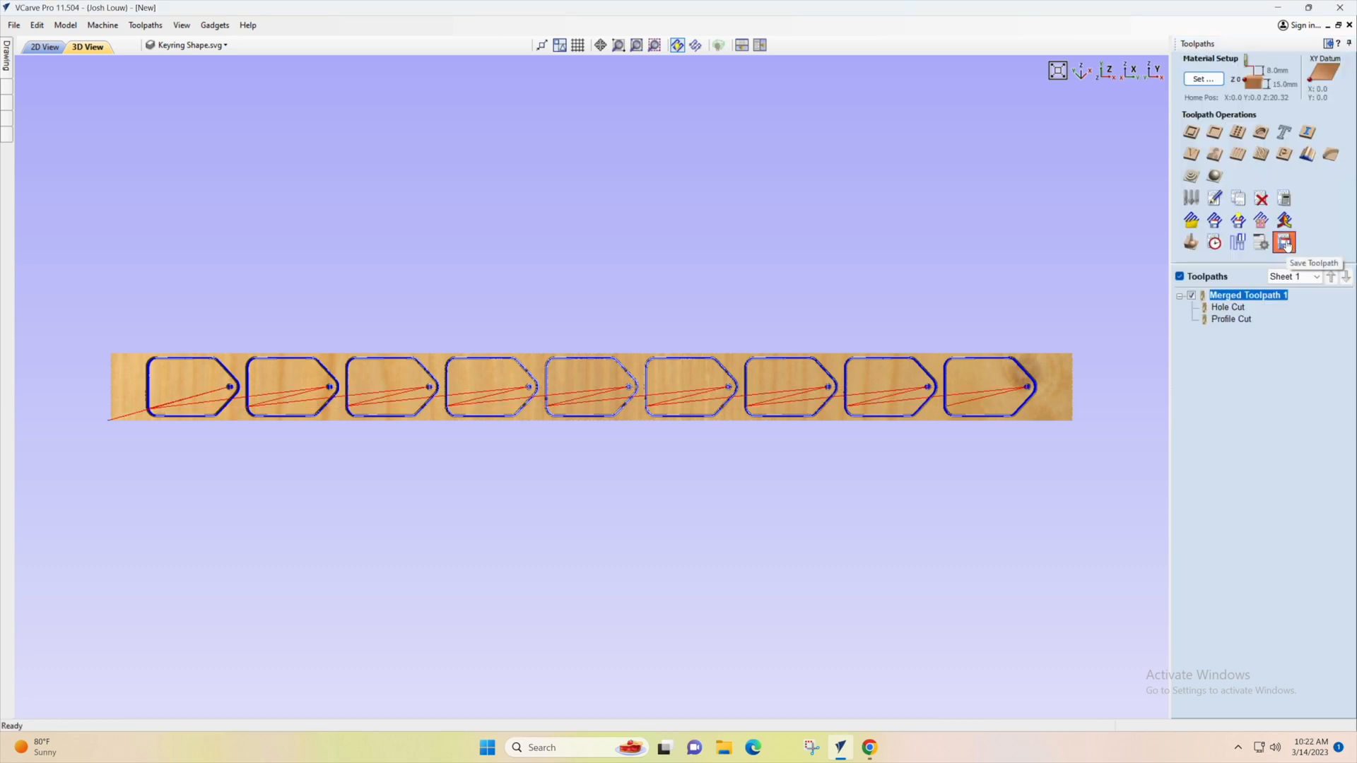
Save Merged Toolpath 1 with the Onefinity post processor as 'Keyring' in Keyring Cut
{"action": "left_click", "coordinate": [1283, 242]}
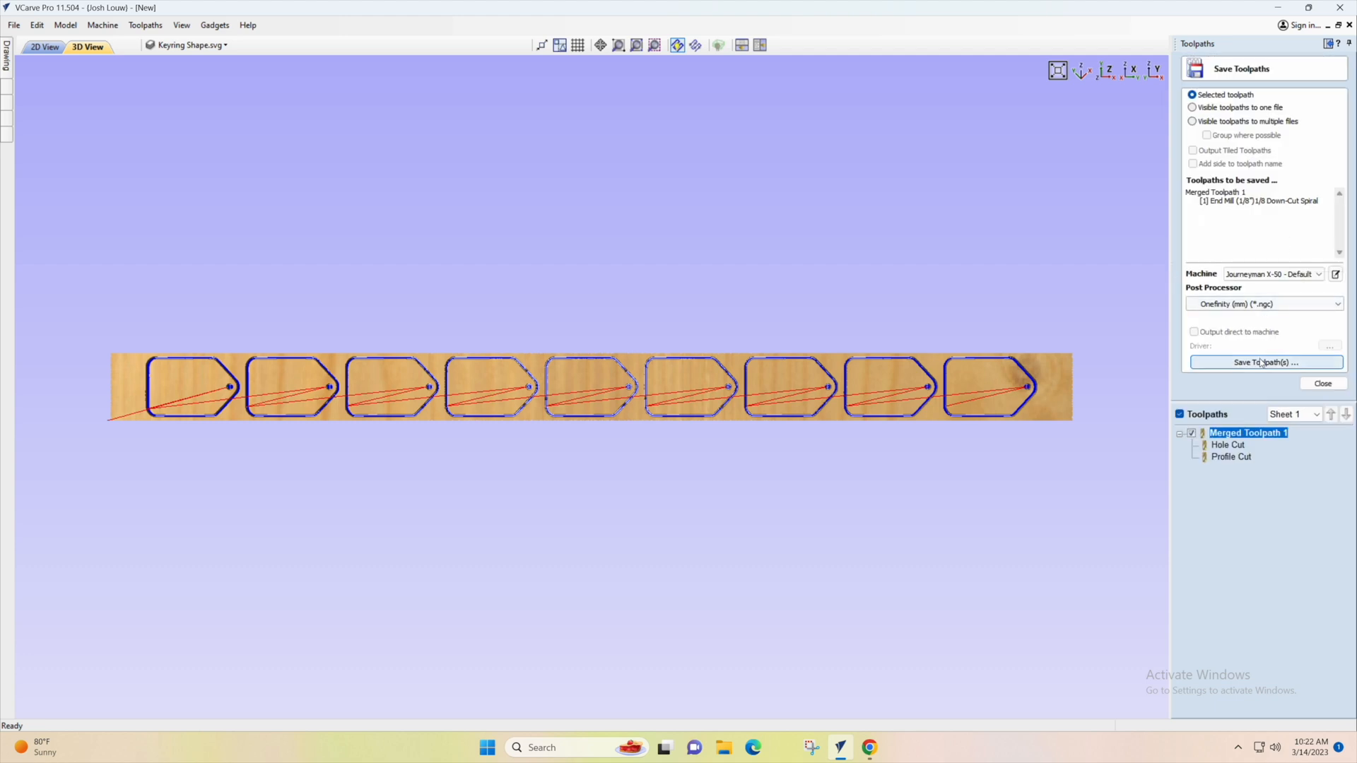
{"action": "left_click", "coordinate": [1263, 362]}
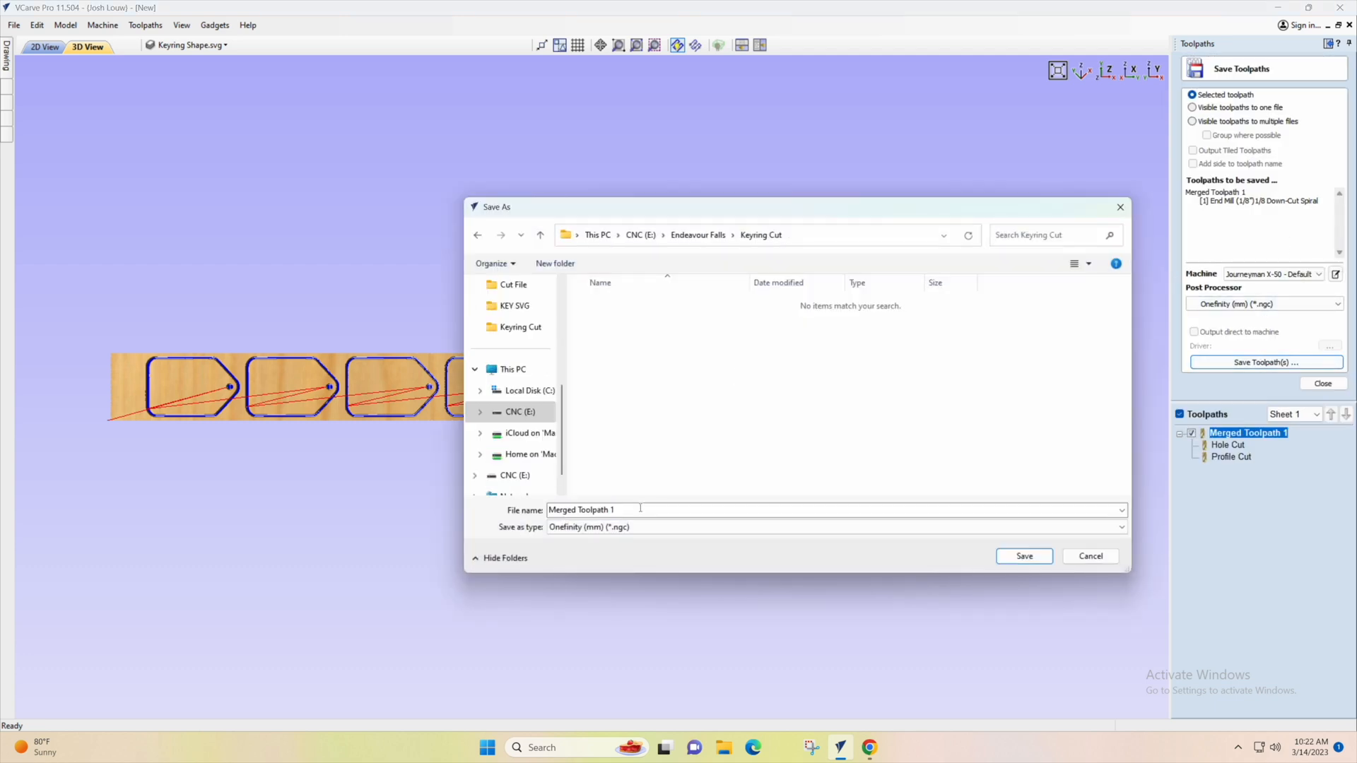
{"action": "type", "text": "Keyring"}
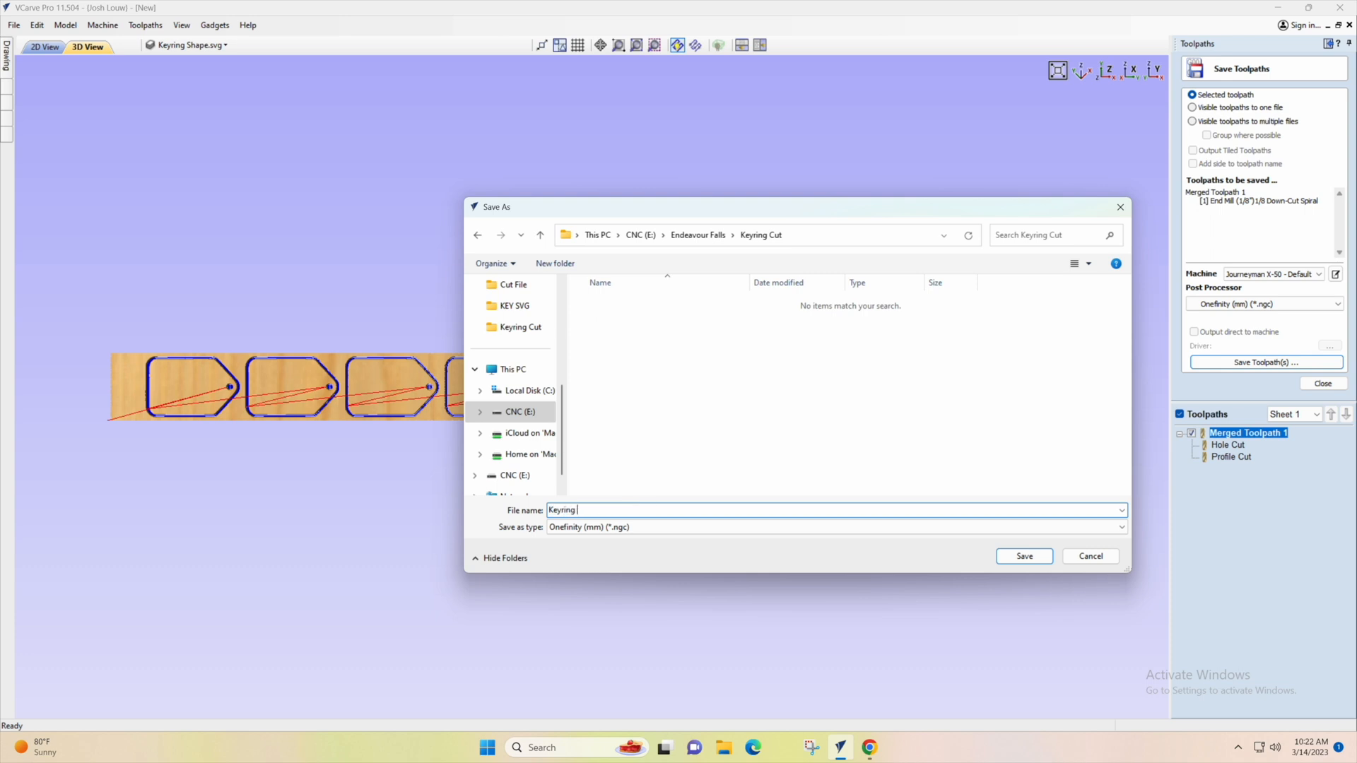